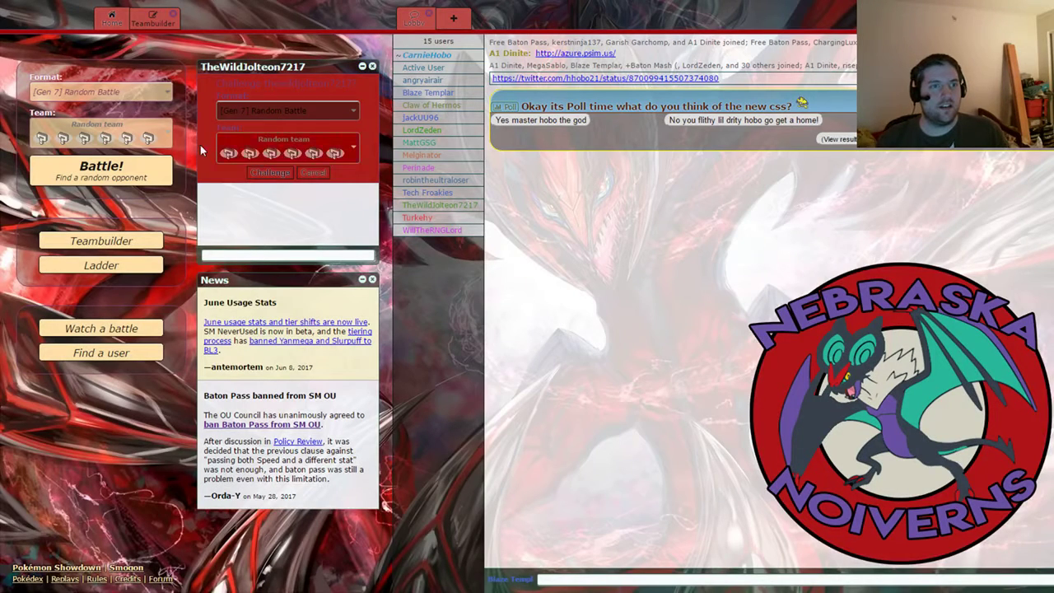
Challenge the opponent in the Gen 7 Monotype format
click(288, 111)
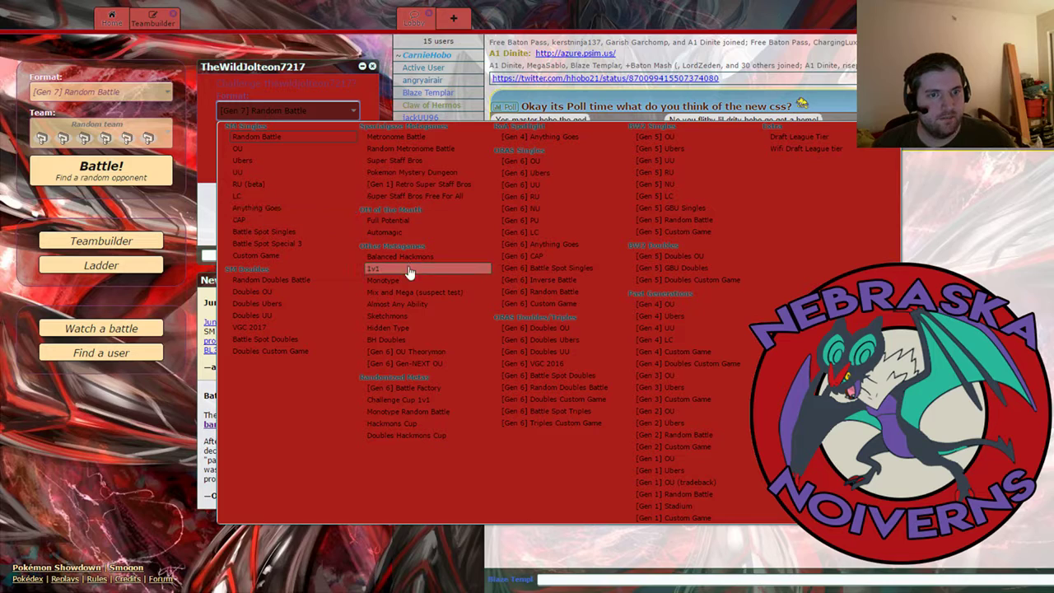
click(382, 280)
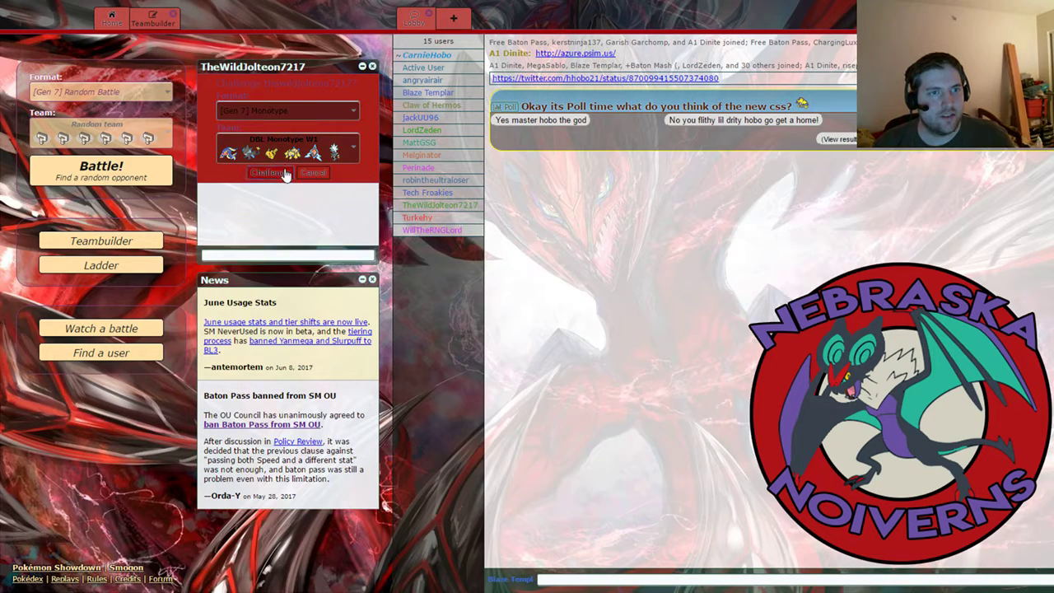
click(270, 173)
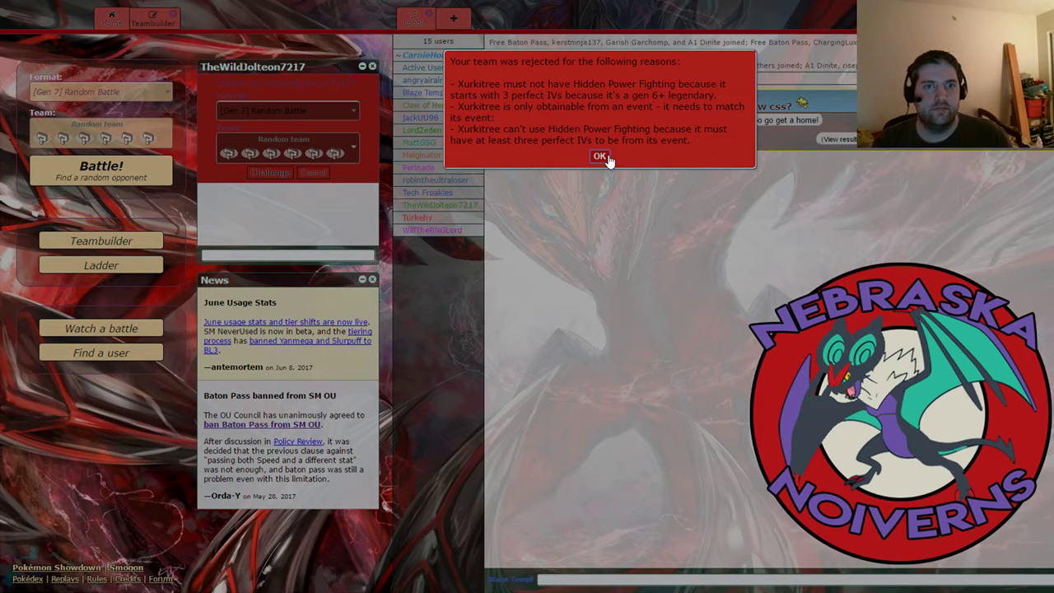
Dismiss the team rejection and message the challenger to wait while a move gets changed
click(600, 157)
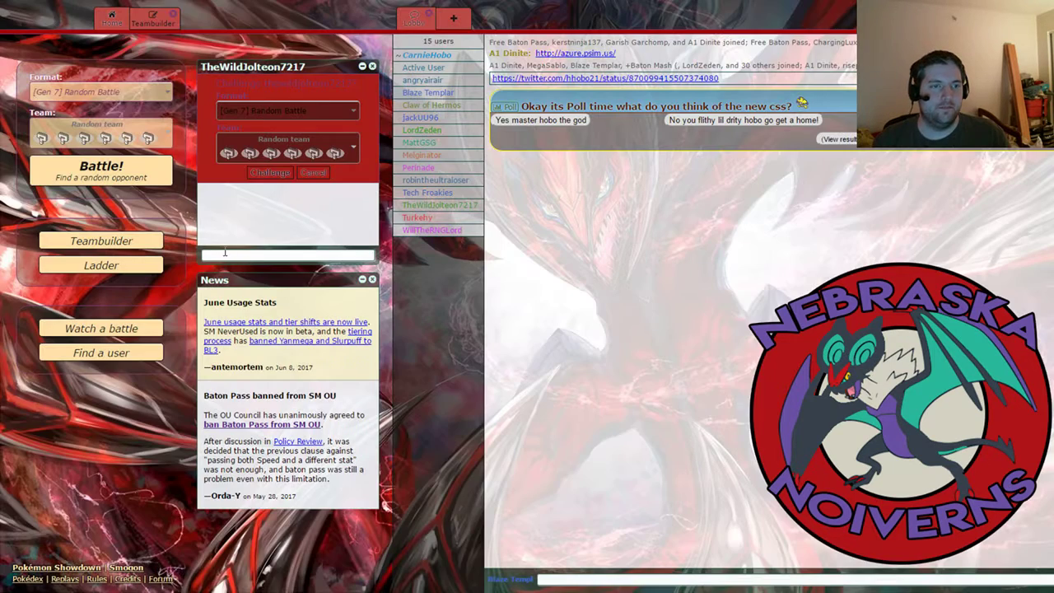
text(one sec gotta drop a)
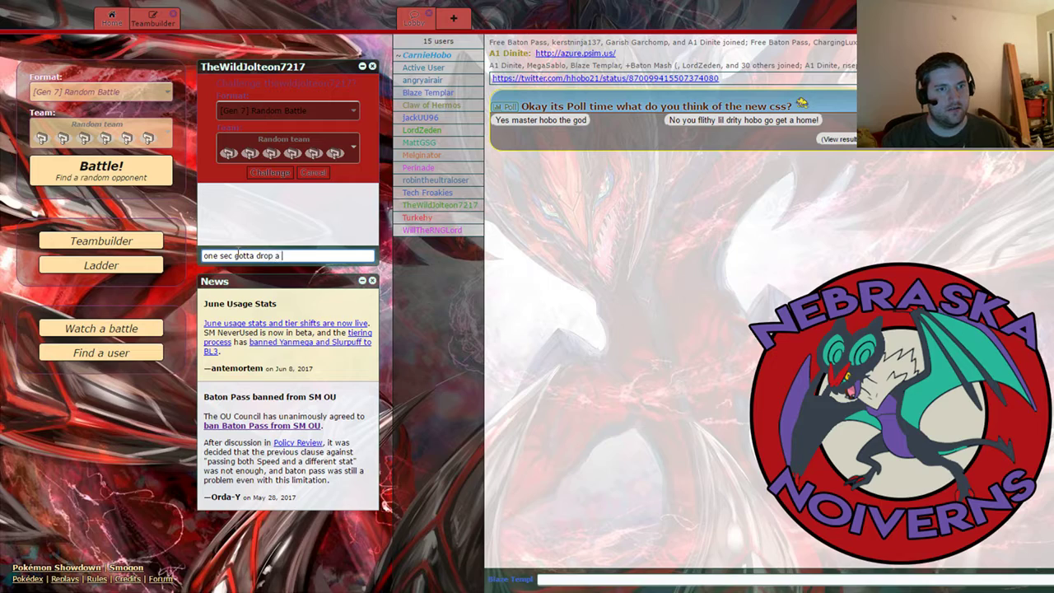
text(move on ony)
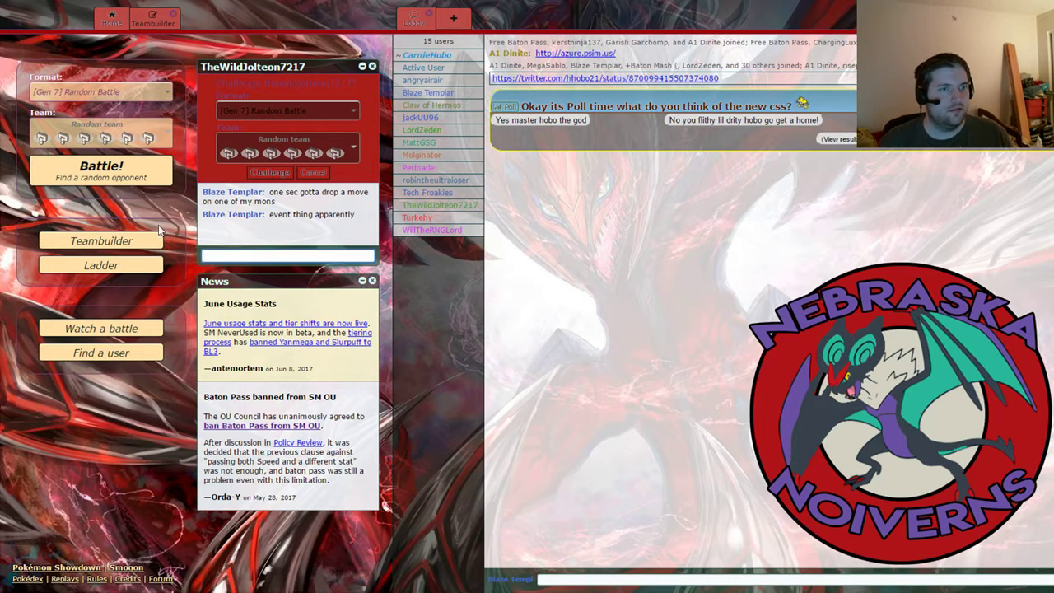
In the Teambuilder, swap Xurkitree's Hidden Power Fighting for Tail Glow
click(152, 18)
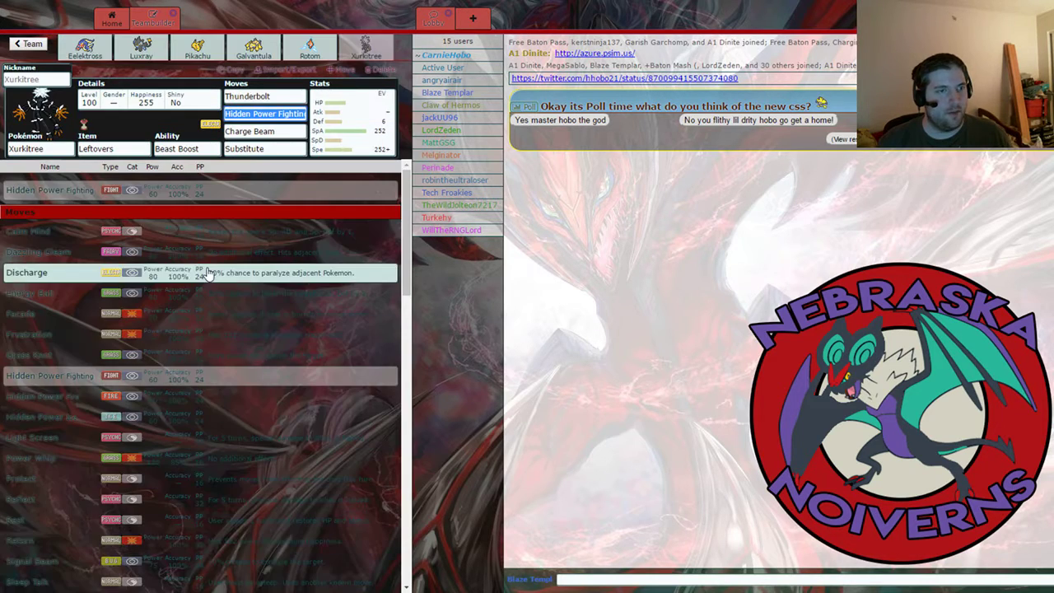
mouse_move(254, 438)
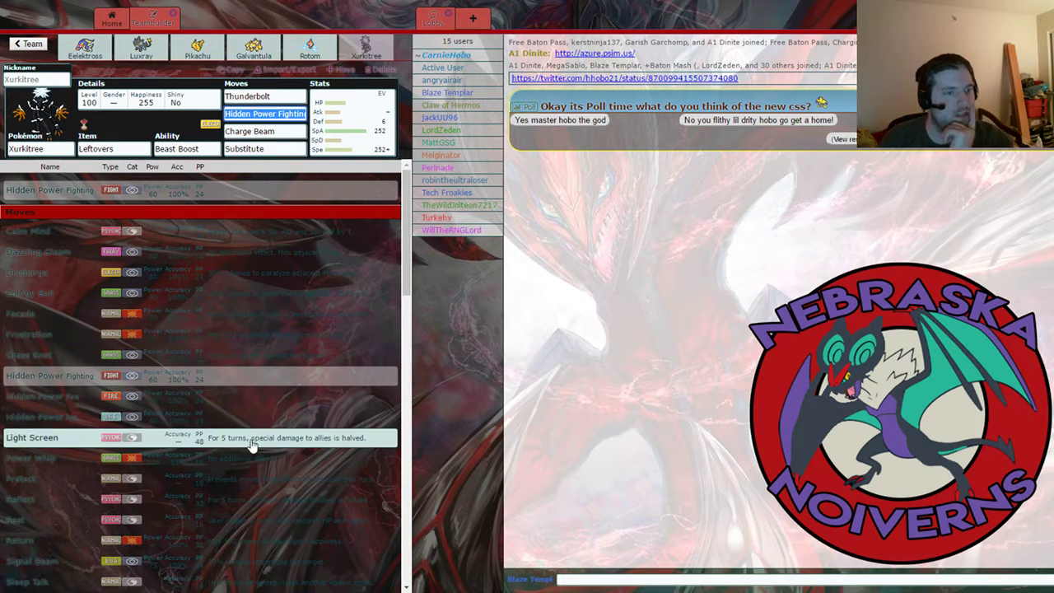
mouse_move(254, 499)
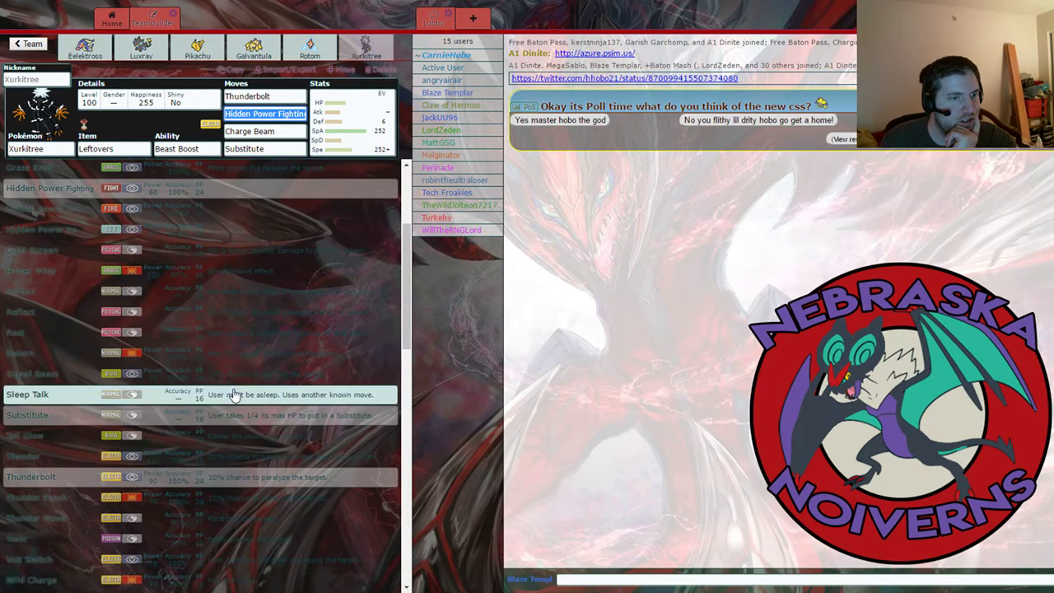
mouse_move(244, 435)
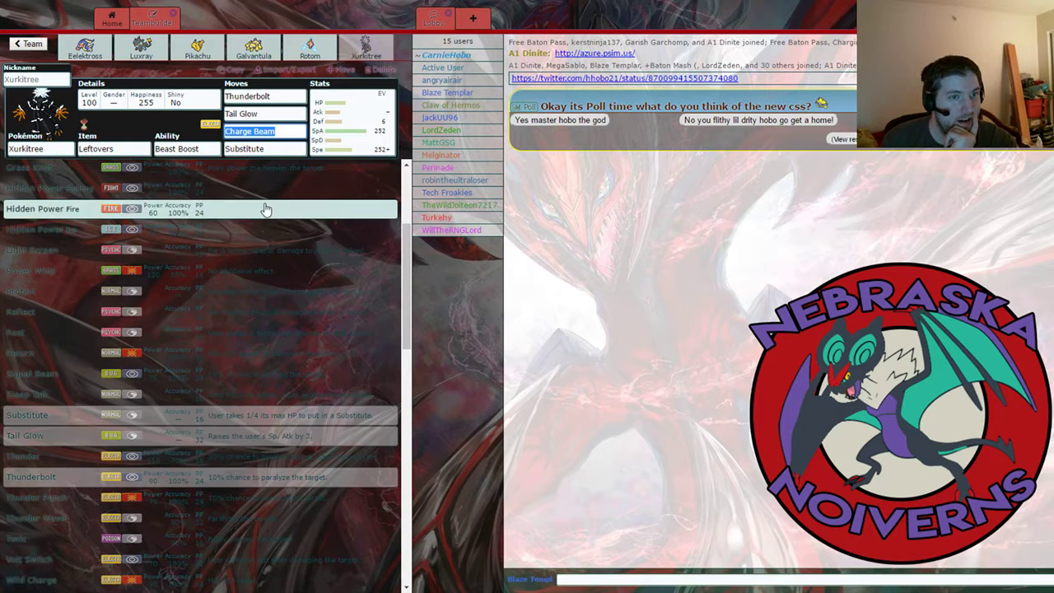
mouse_move(260, 517)
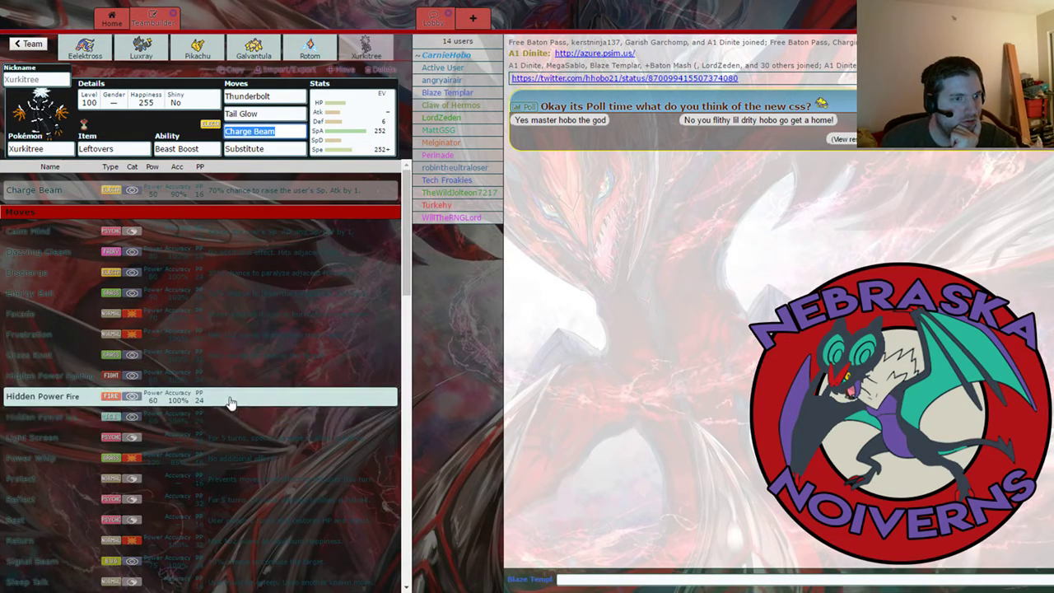
mouse_move(238, 521)
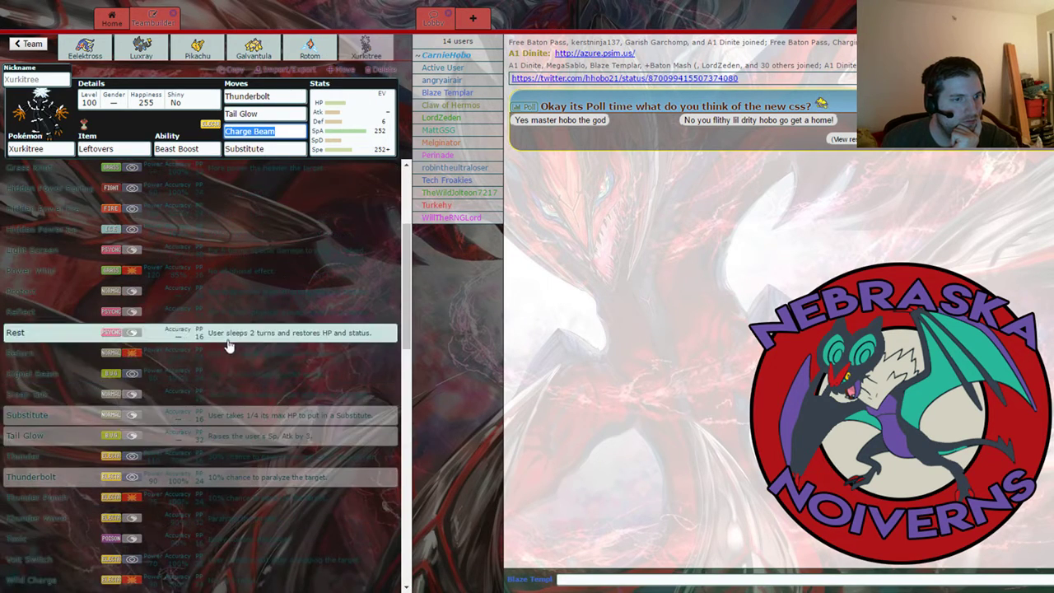
scroll(down, 3)
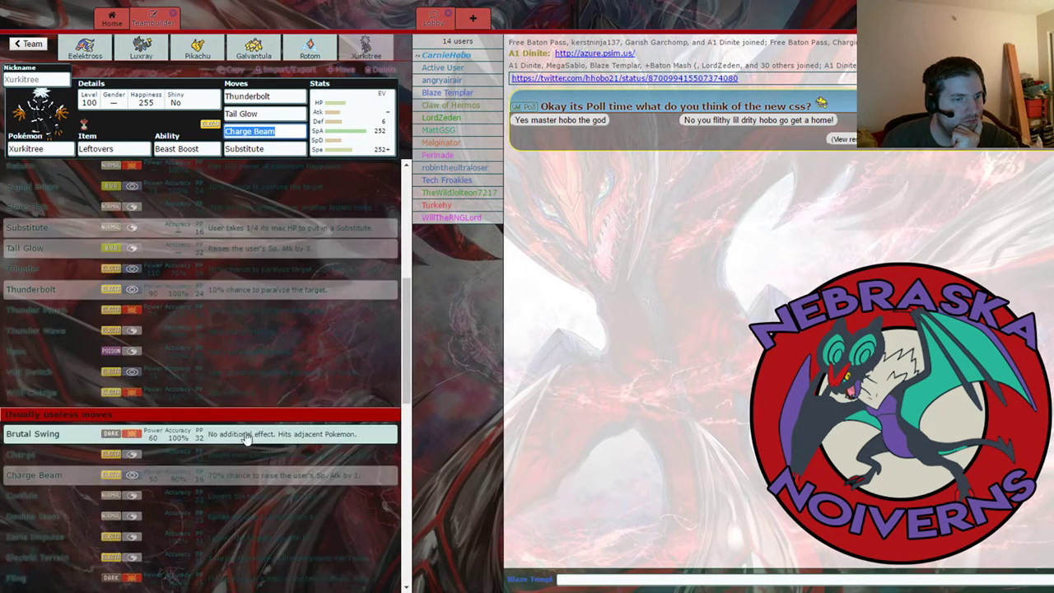
mouse_move(247, 321)
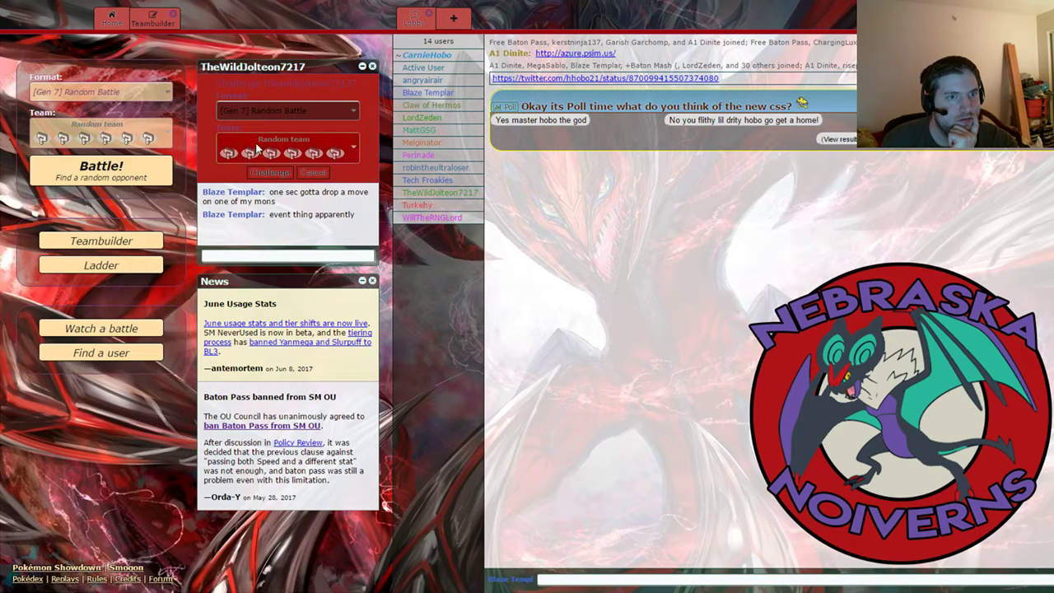
Reply in chat that the fix worked and set up the challenge with the Electric team
click(287, 111)
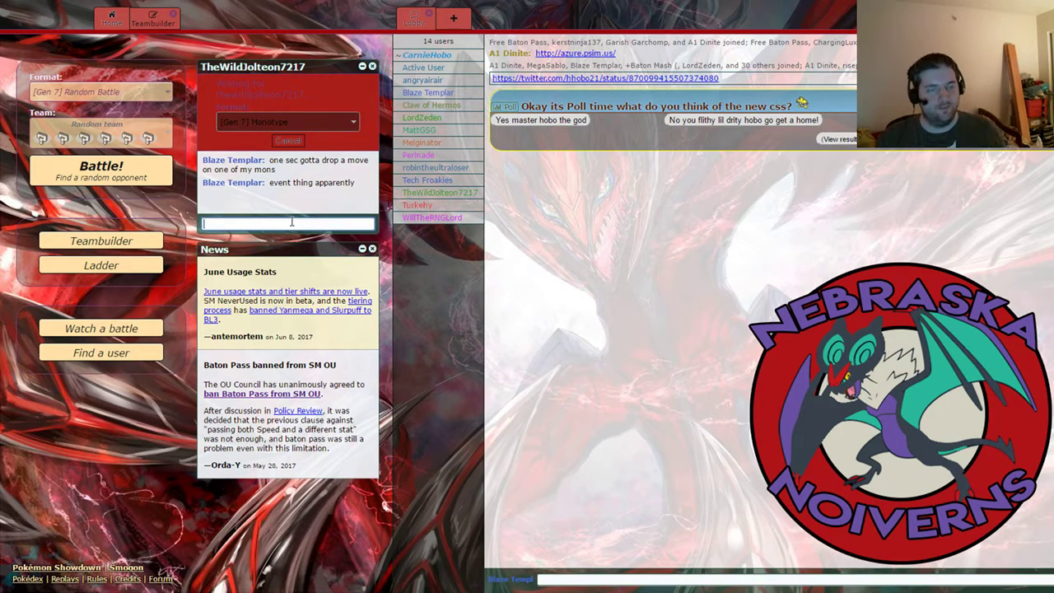
text(alrighty, t)
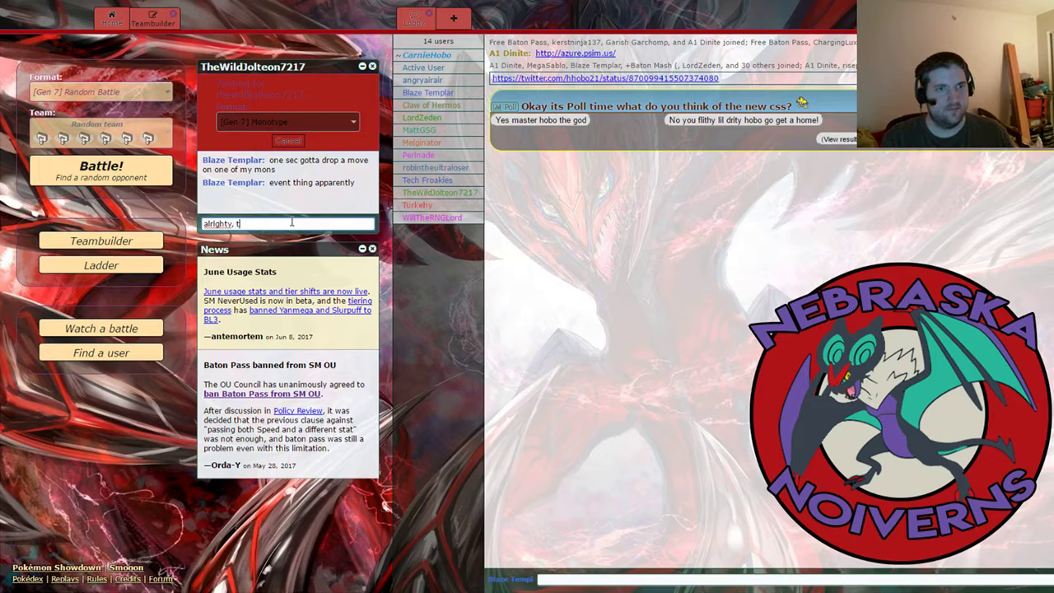
text(hat fixed that o)
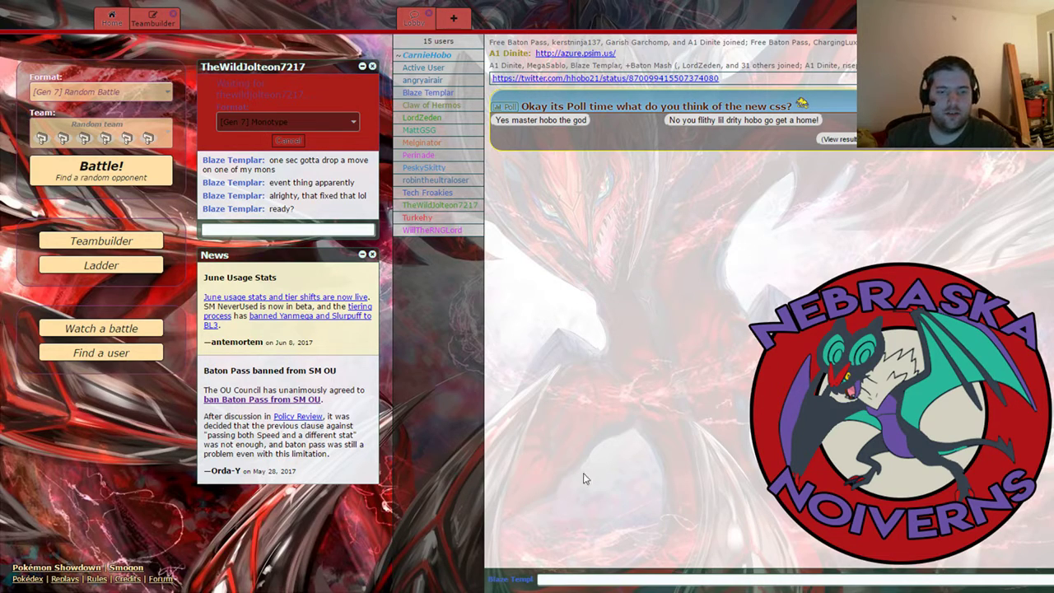
mouse_move(701, 264)
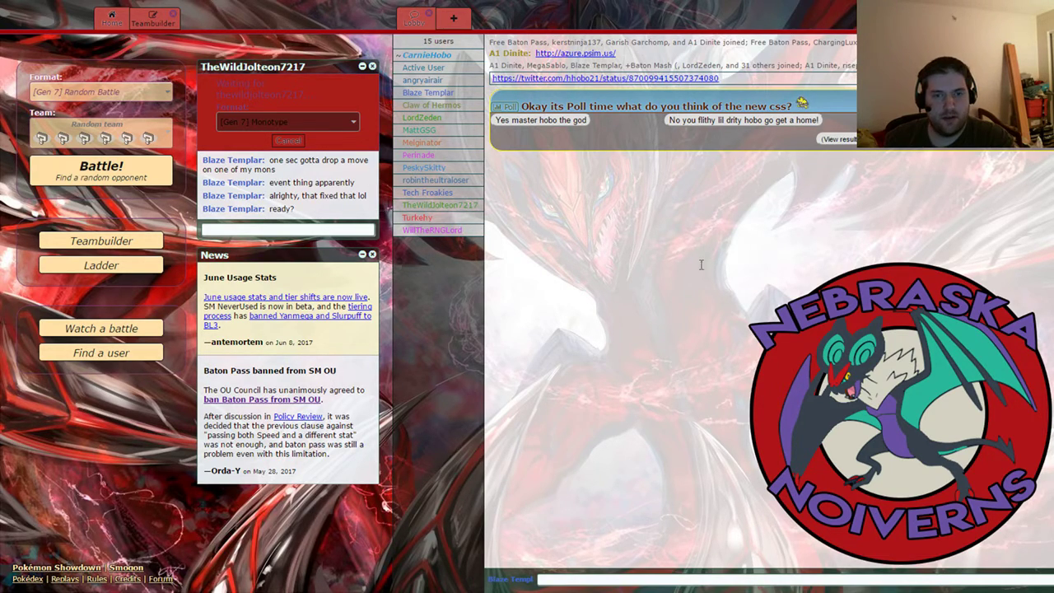
mouse_move(797, 280)
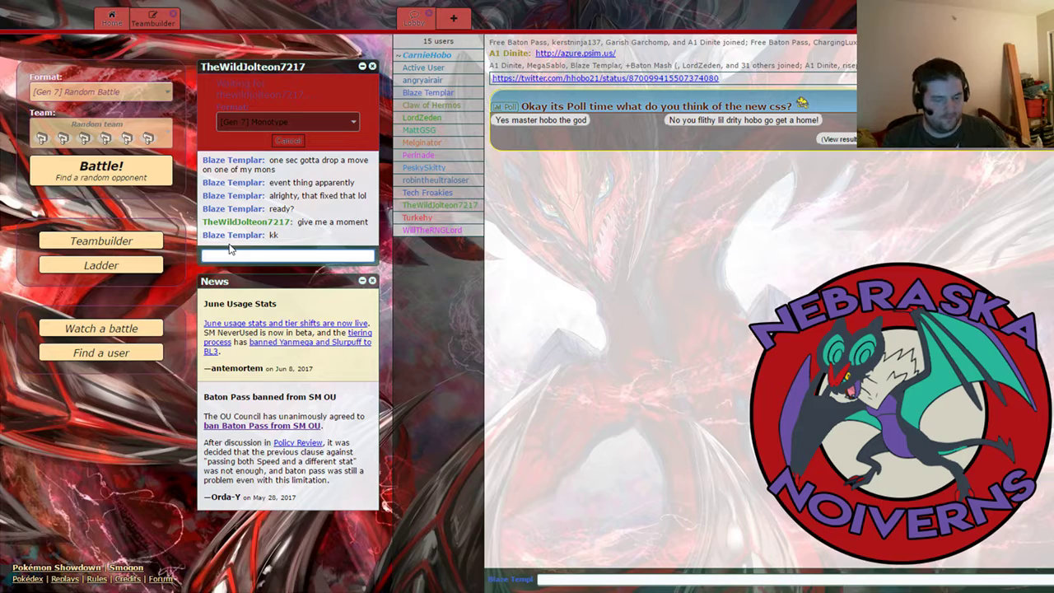
text(I had to fix a)
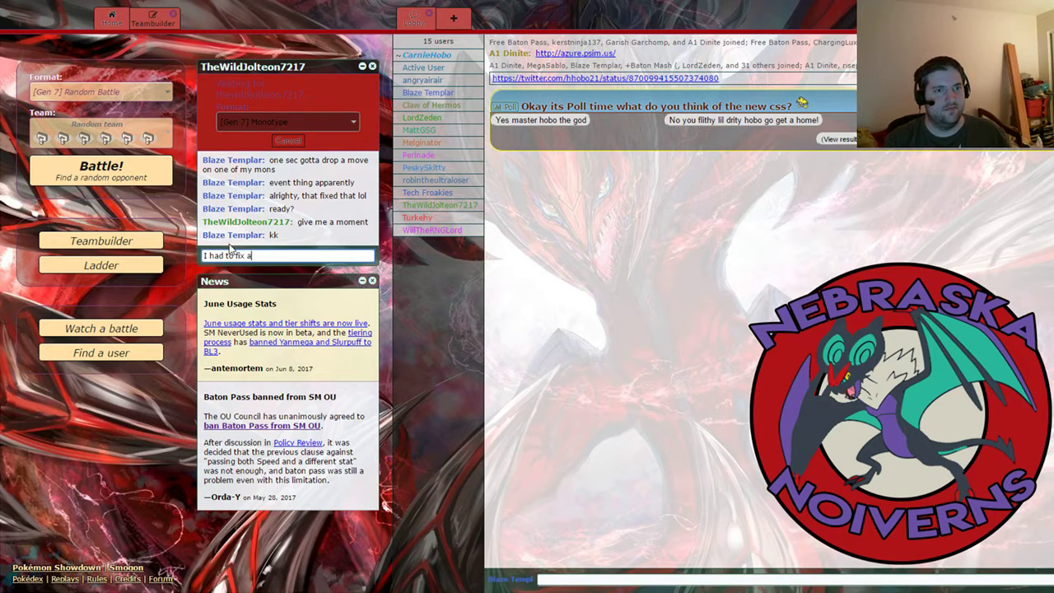
key(enter)
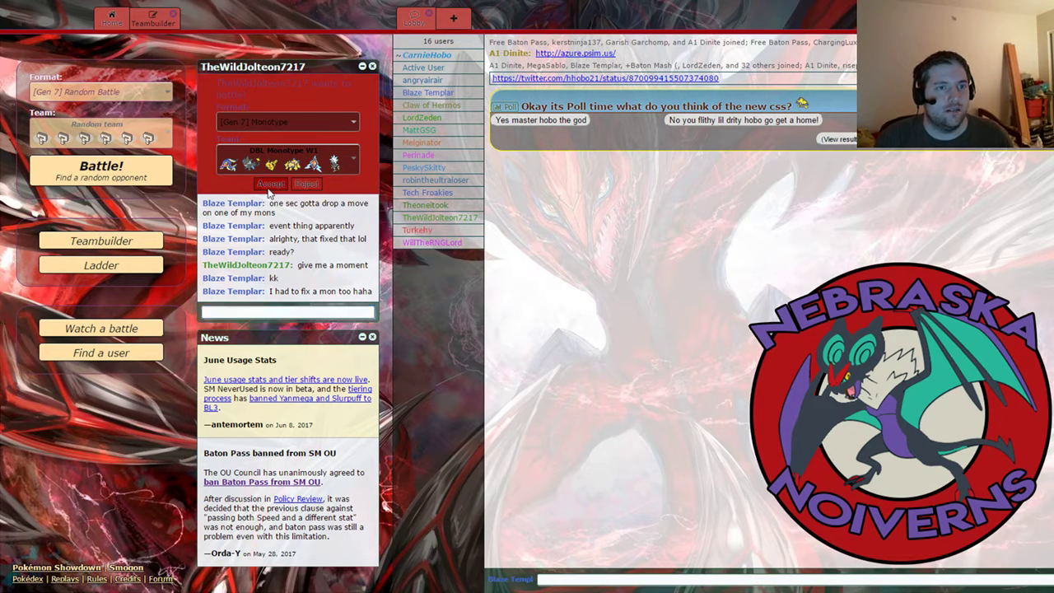
Start the battle with the Electric team, then forfeit the accidental duplicate battle
click(270, 185)
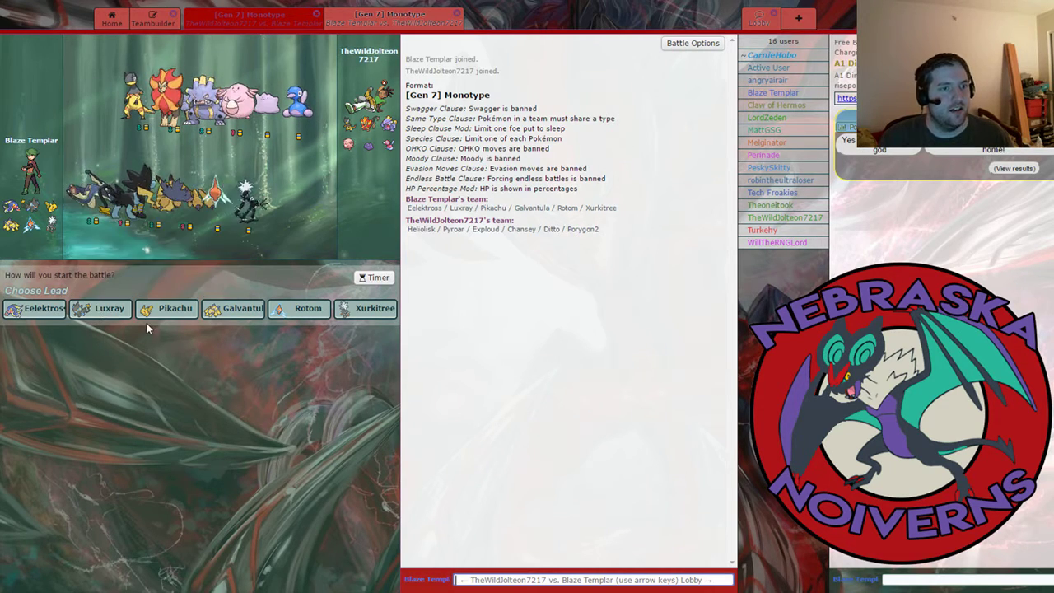
mouse_move(237, 308)
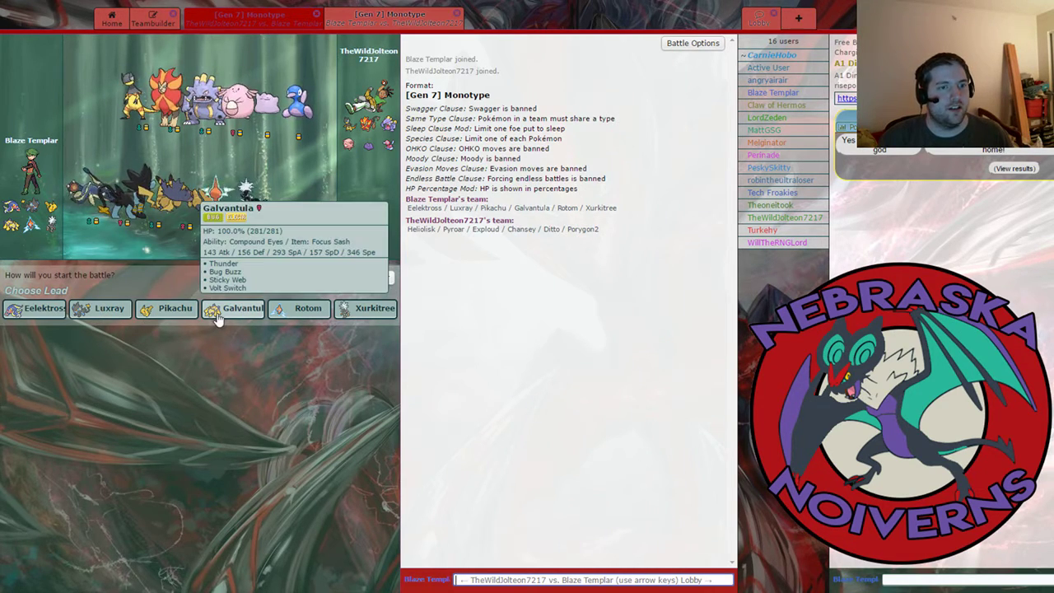
mouse_move(375, 308)
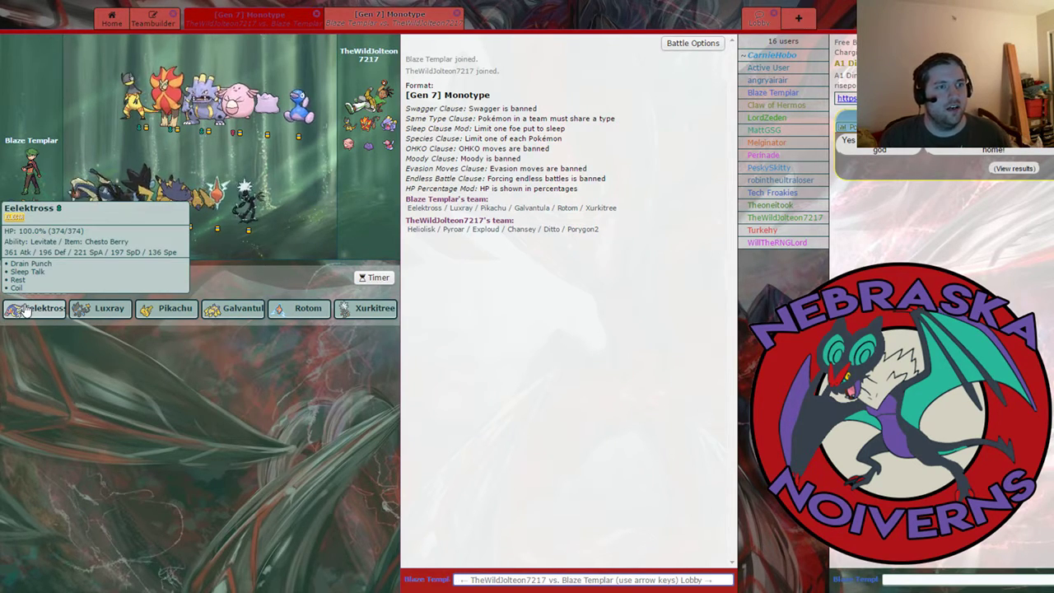
click(35, 308)
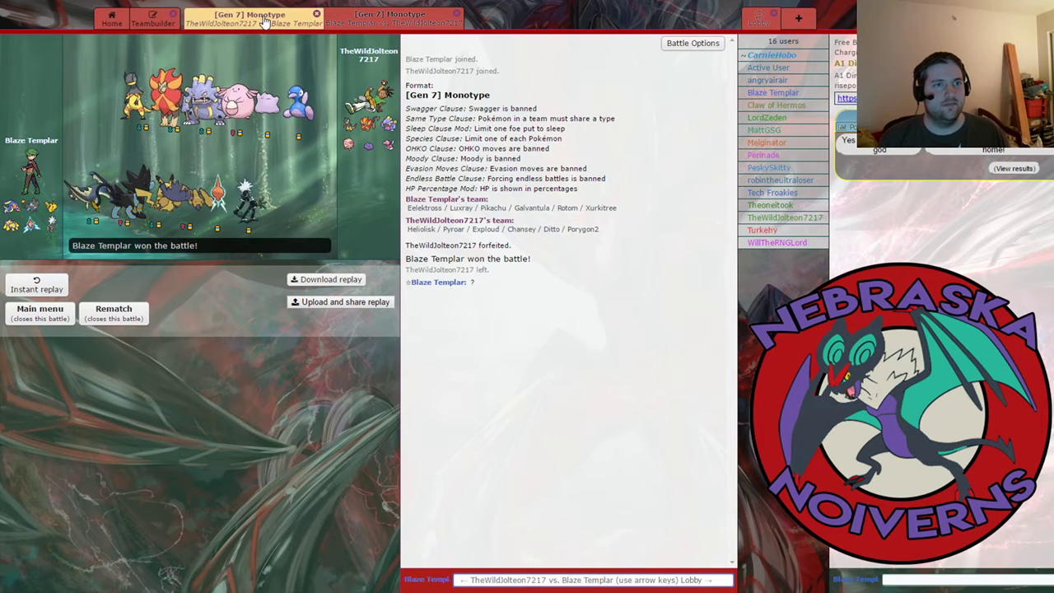
Switch to the remaining battle and choose Luxray as the lead
click(391, 18)
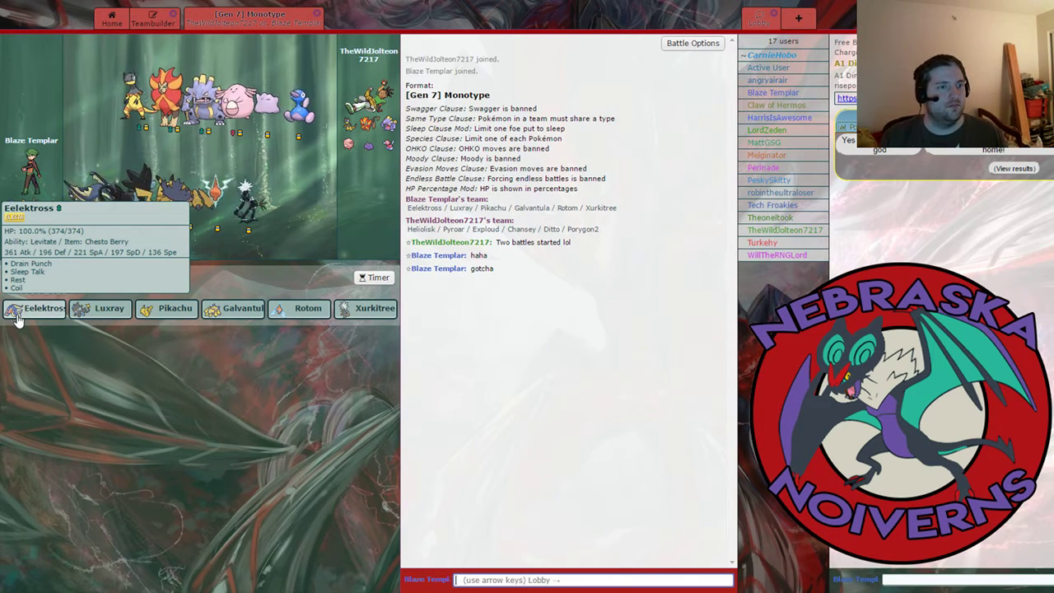
mouse_move(109, 308)
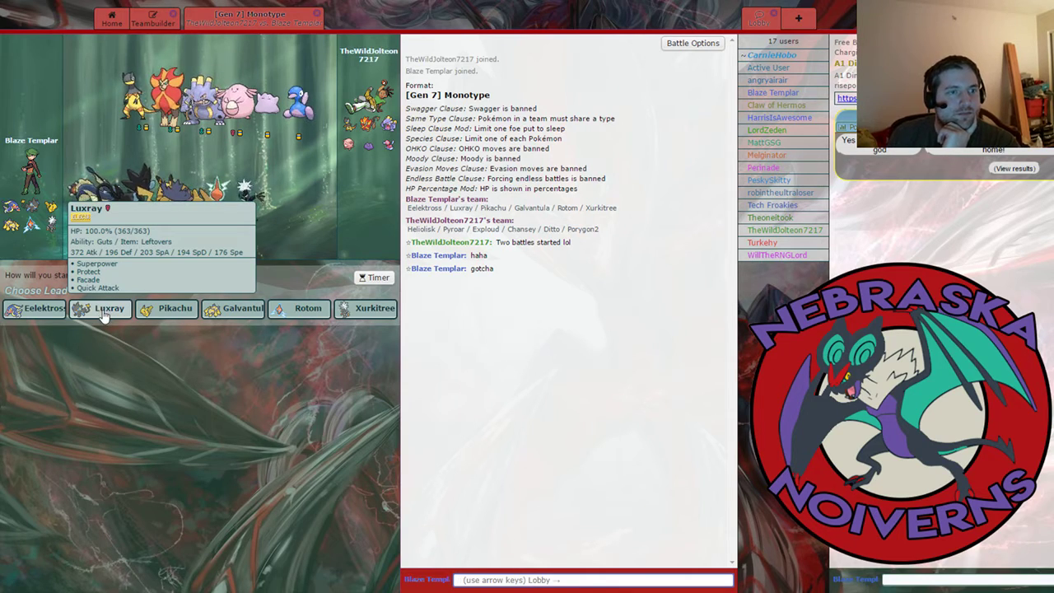
click(99, 308)
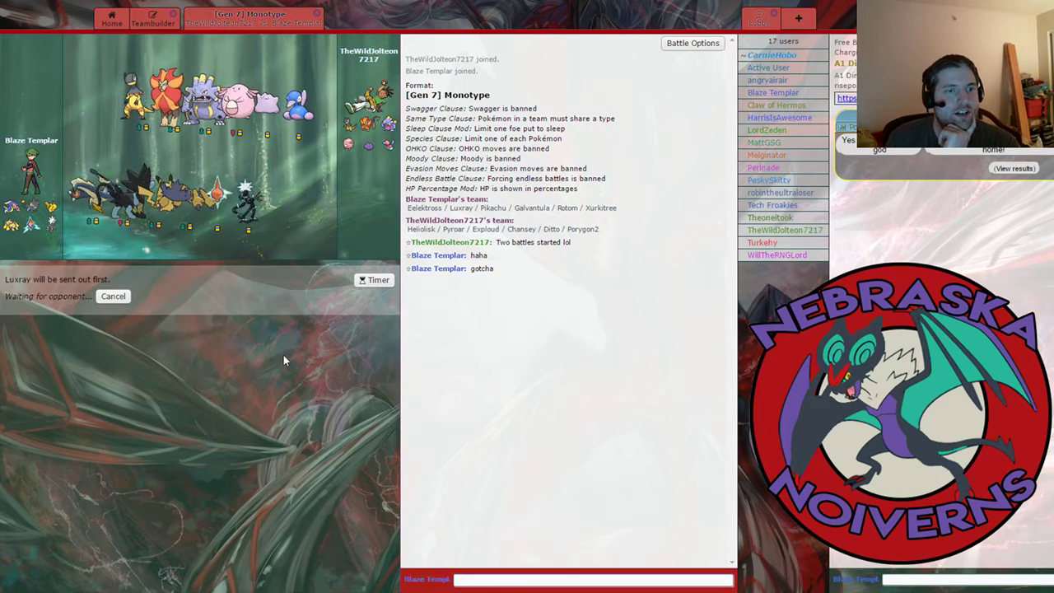
mouse_move(557, 382)
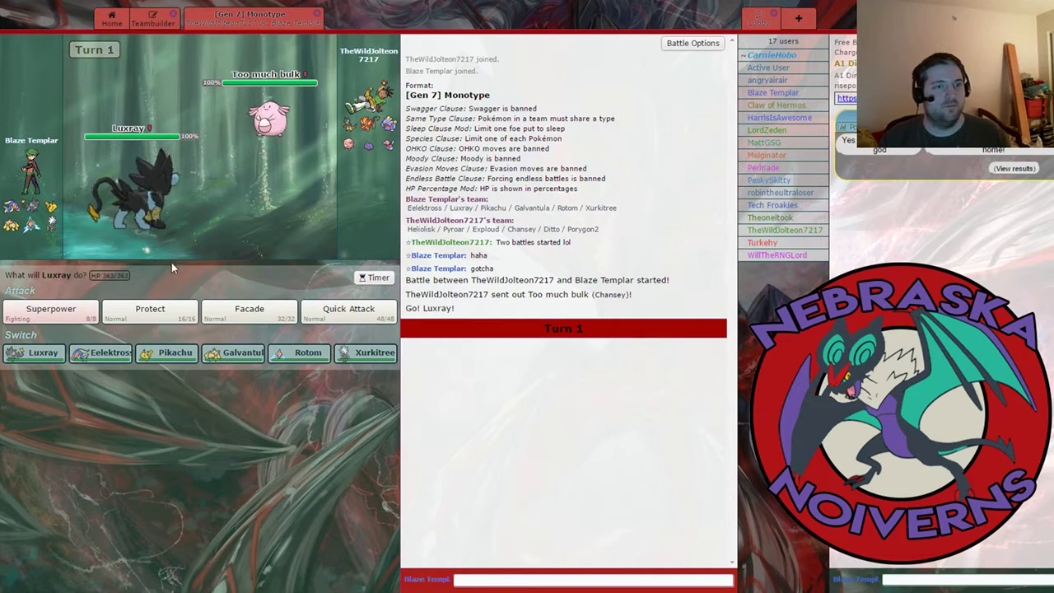
Have Luxray attack on turn 1, then use Protect on turn 2
click(49, 311)
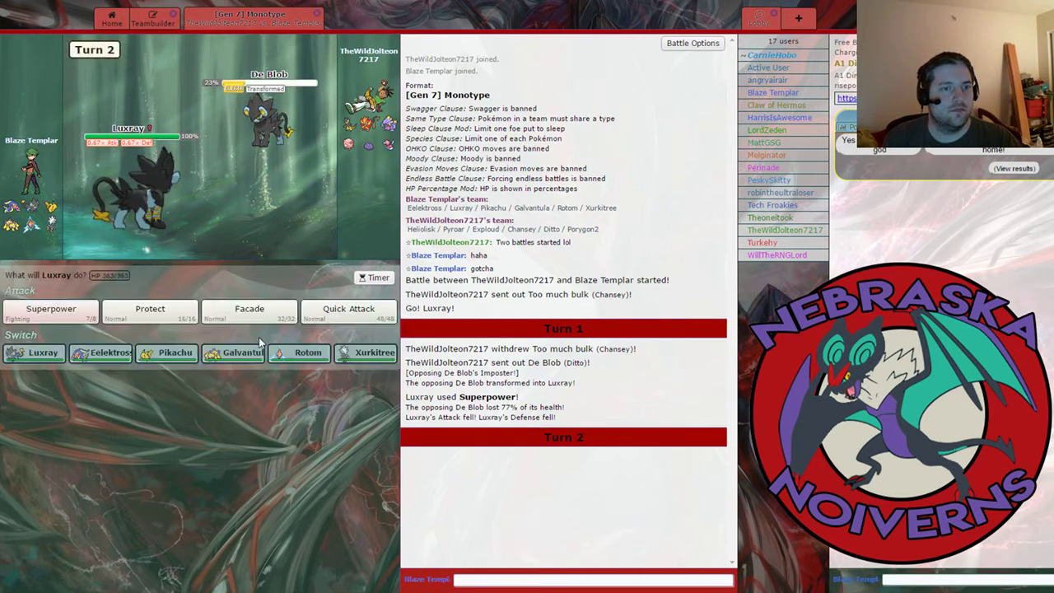
mouse_move(150, 313)
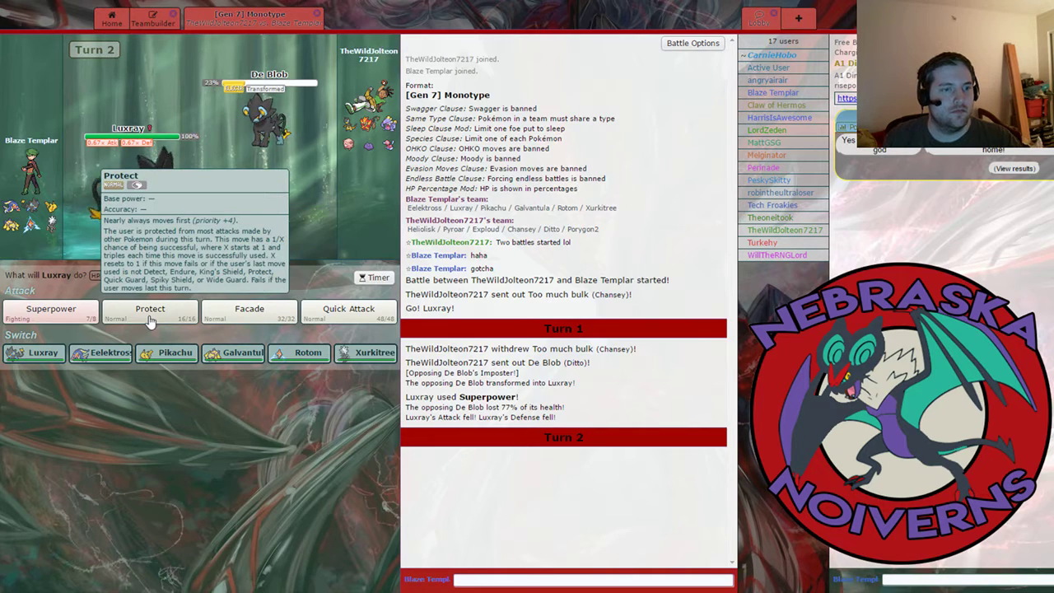
click(149, 312)
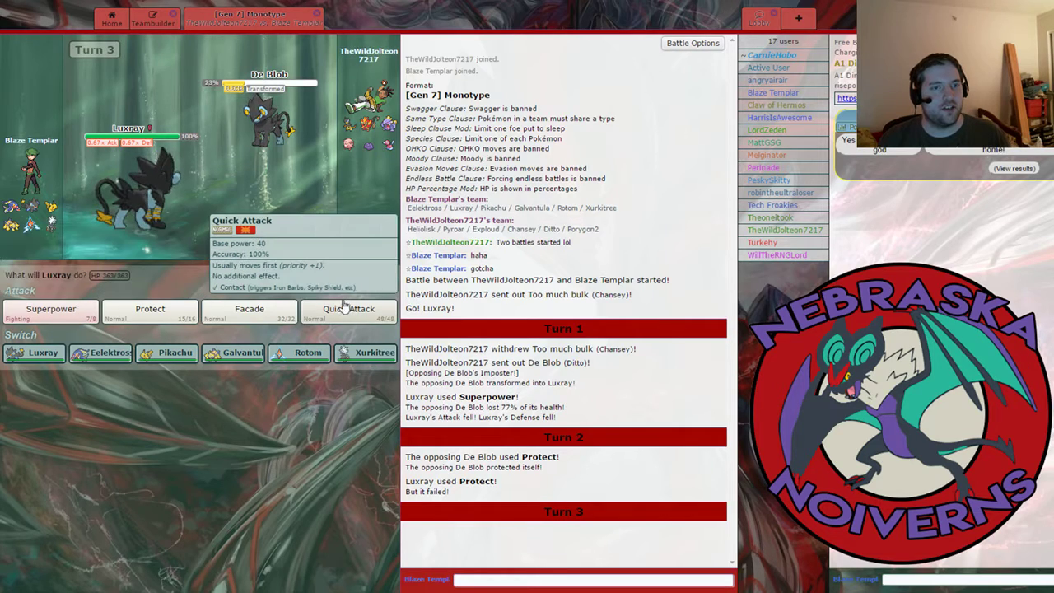
mouse_move(49, 311)
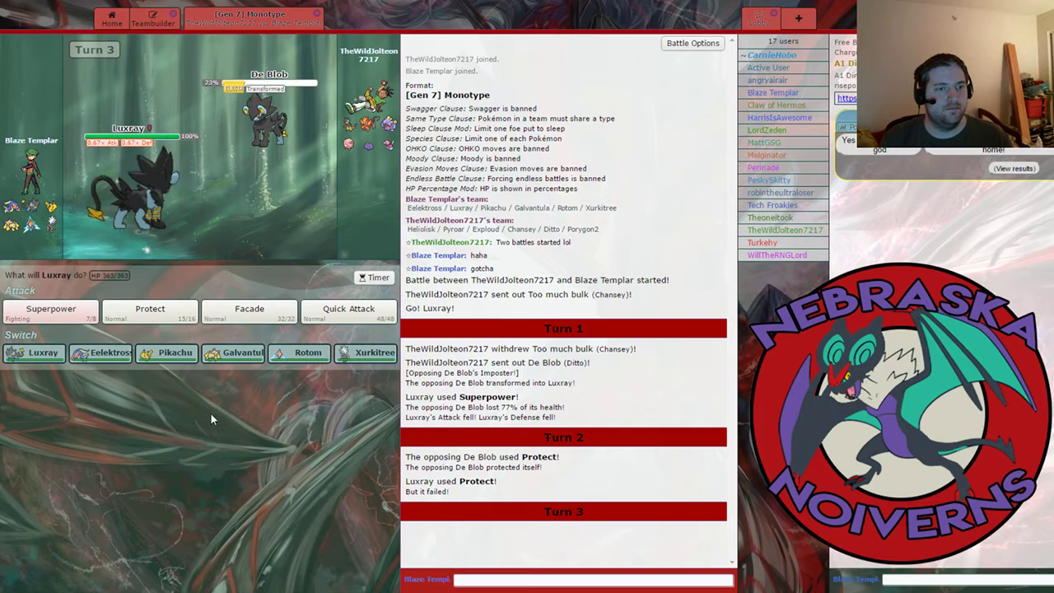
mouse_move(306, 352)
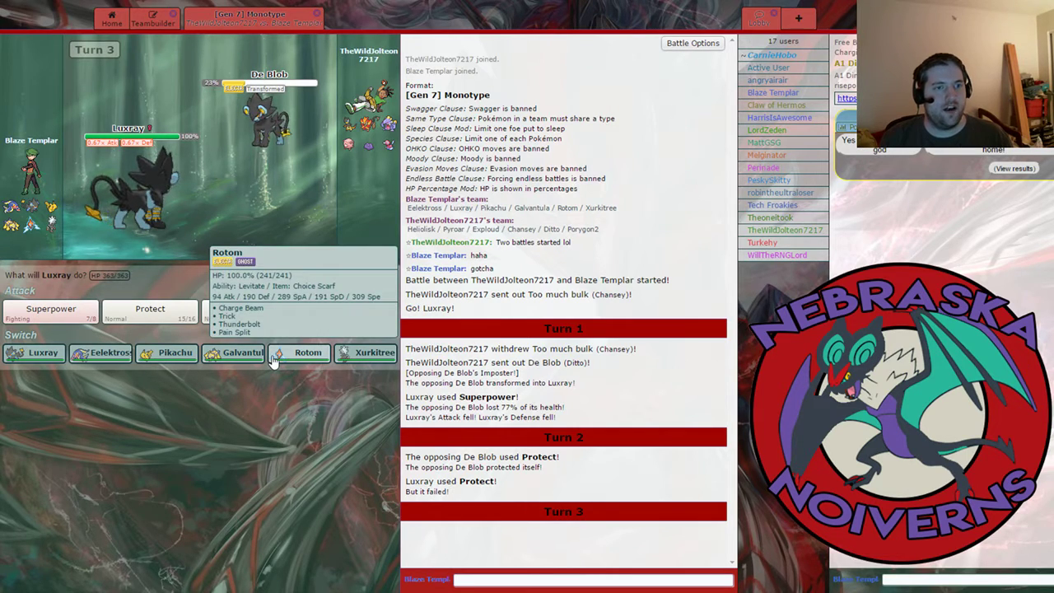
Swap Luxray for Rotom, use Trick, then bring in Eelektross
click(307, 352)
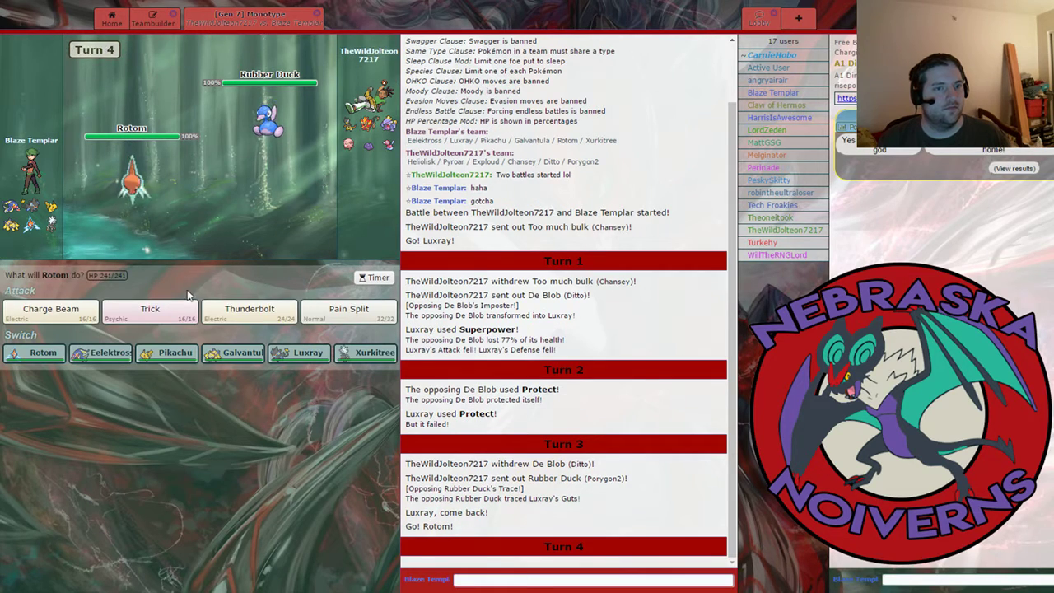
click(149, 311)
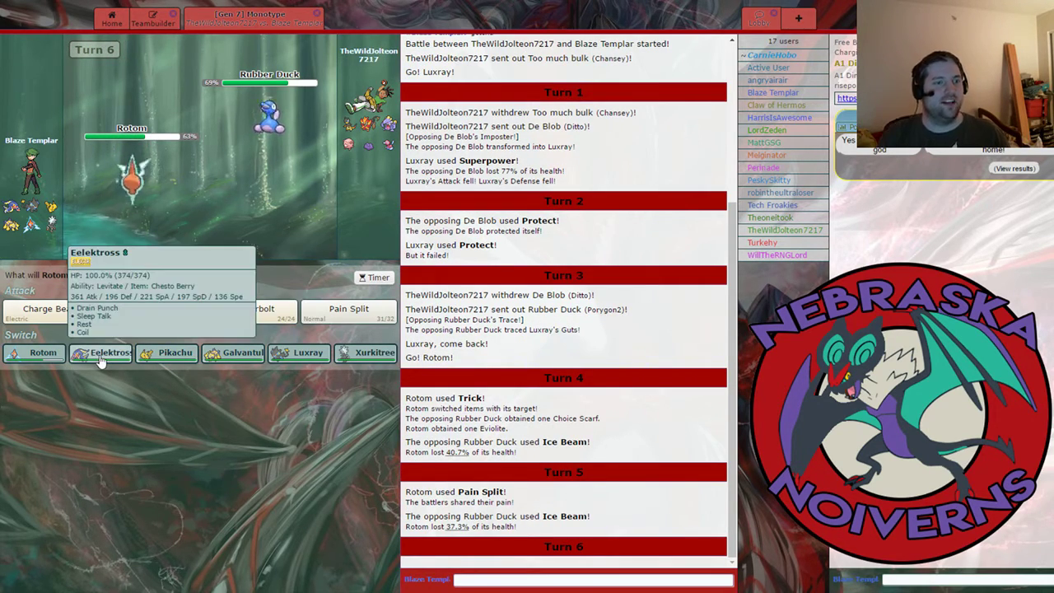
mouse_move(234, 353)
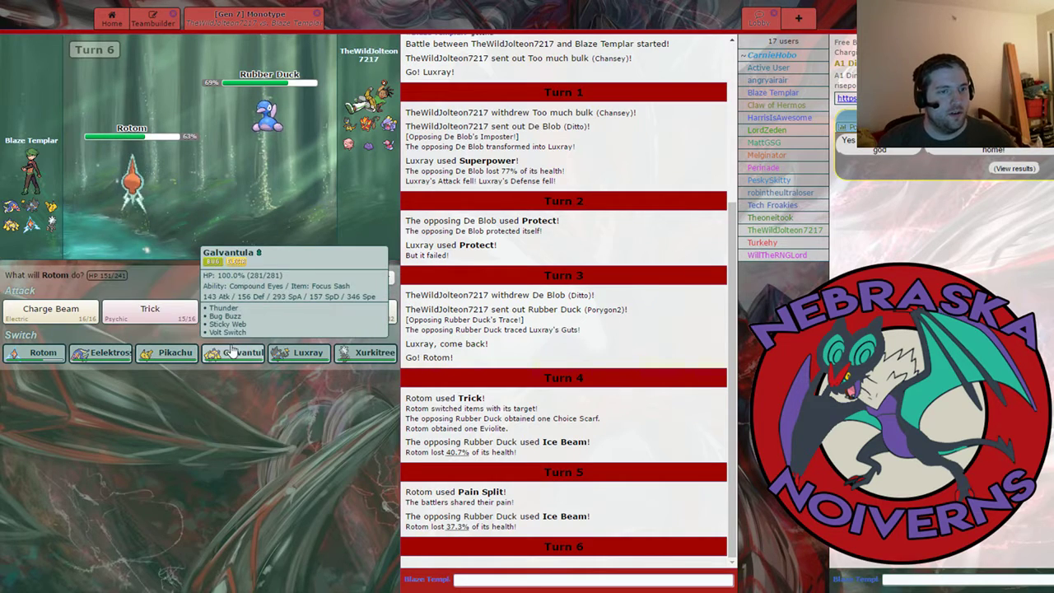
mouse_move(171, 402)
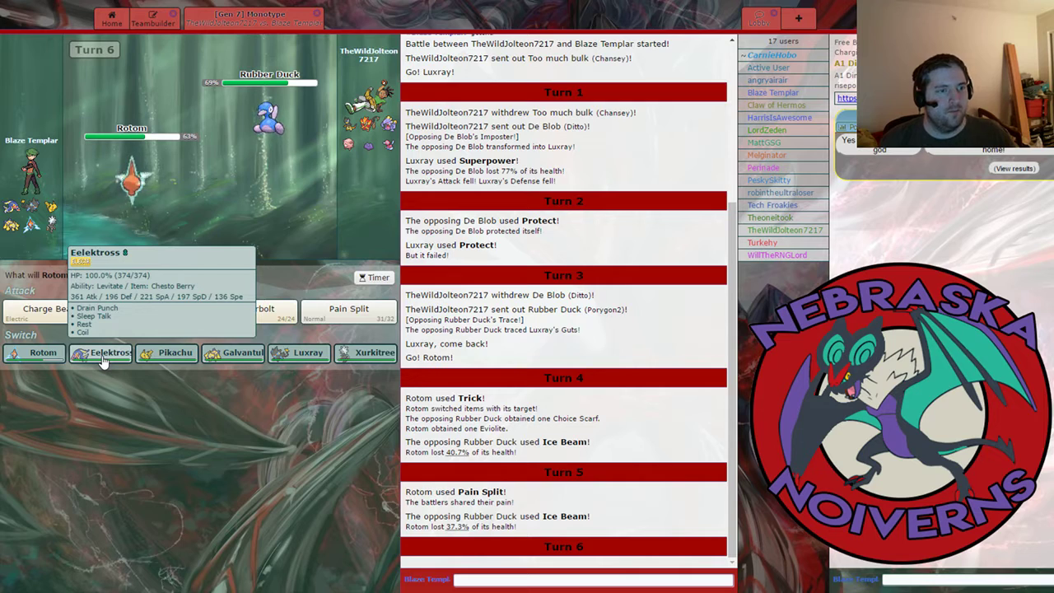
click(98, 353)
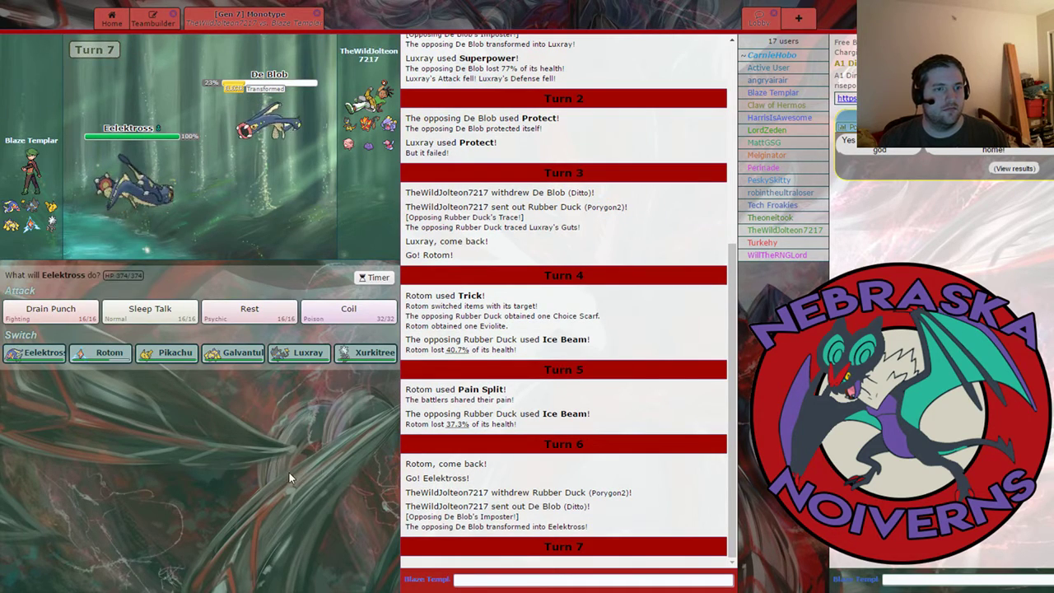
mouse_move(349, 312)
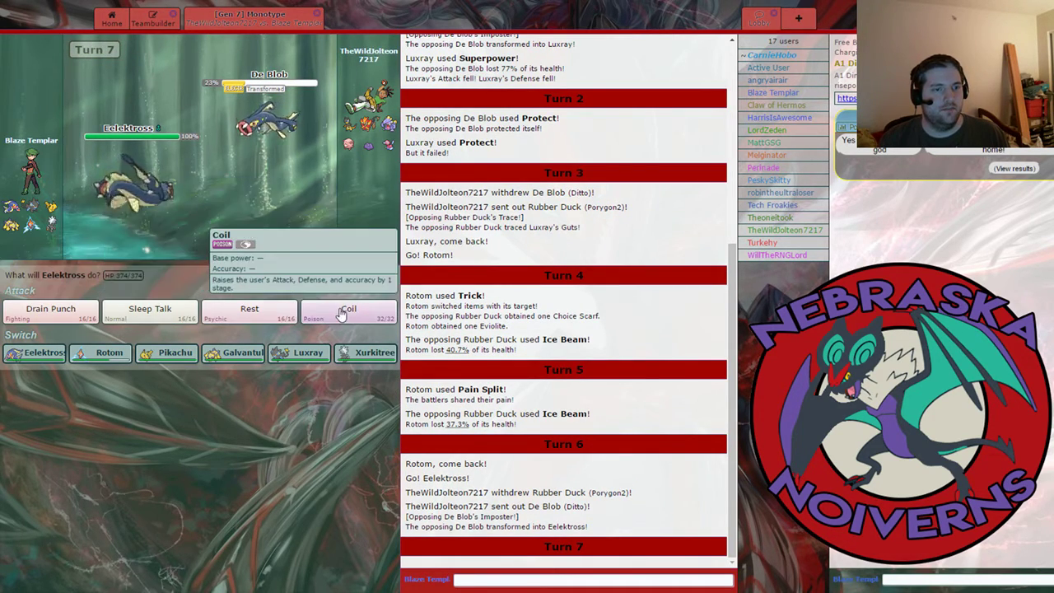
Have Eelektross use Coil, then Drain Punch De Blob until it faints
click(349, 311)
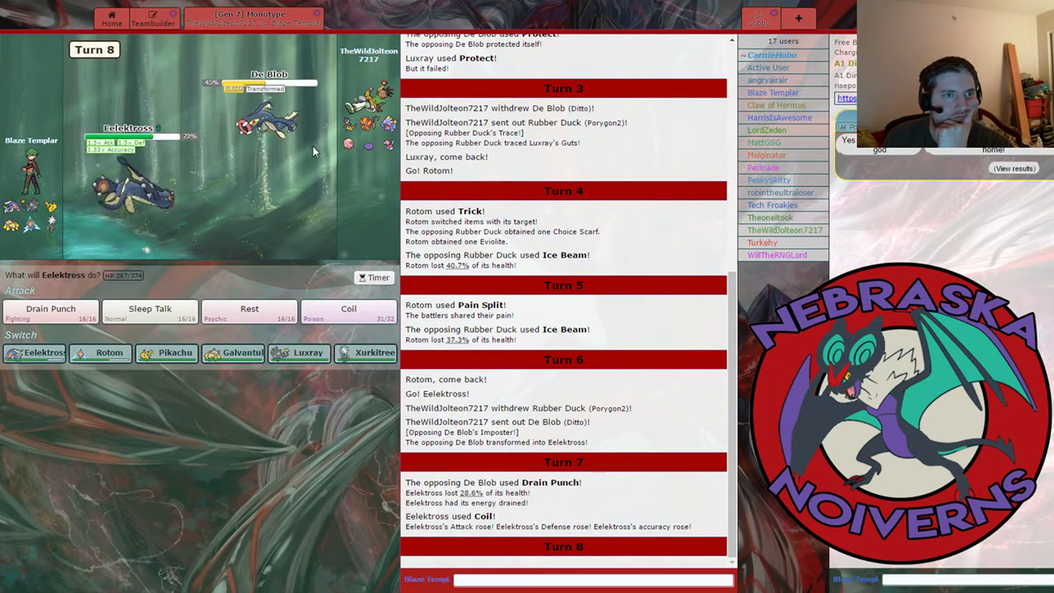
click(347, 313)
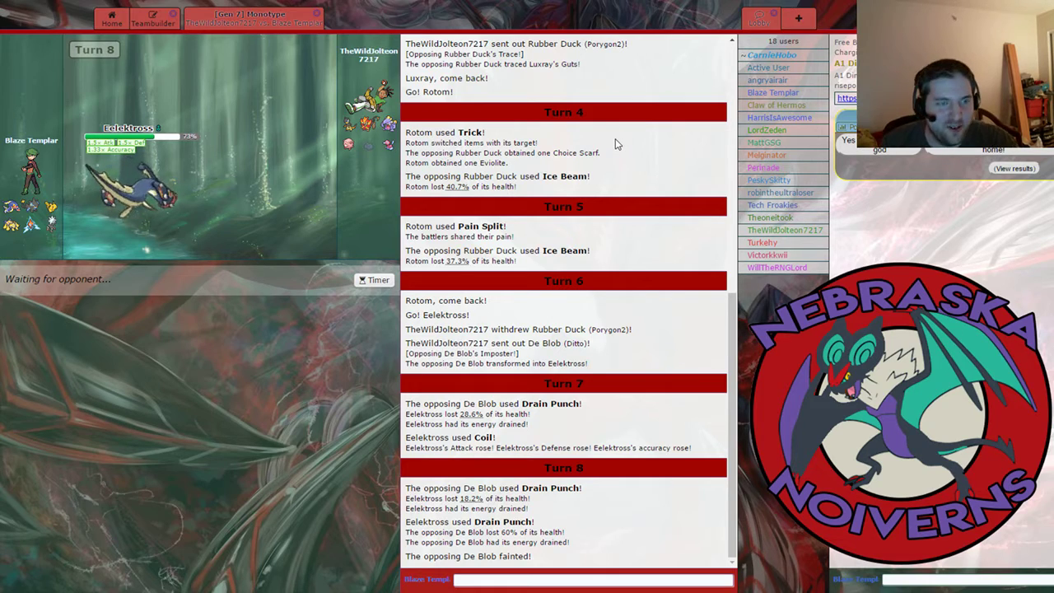
mouse_move(672, 198)
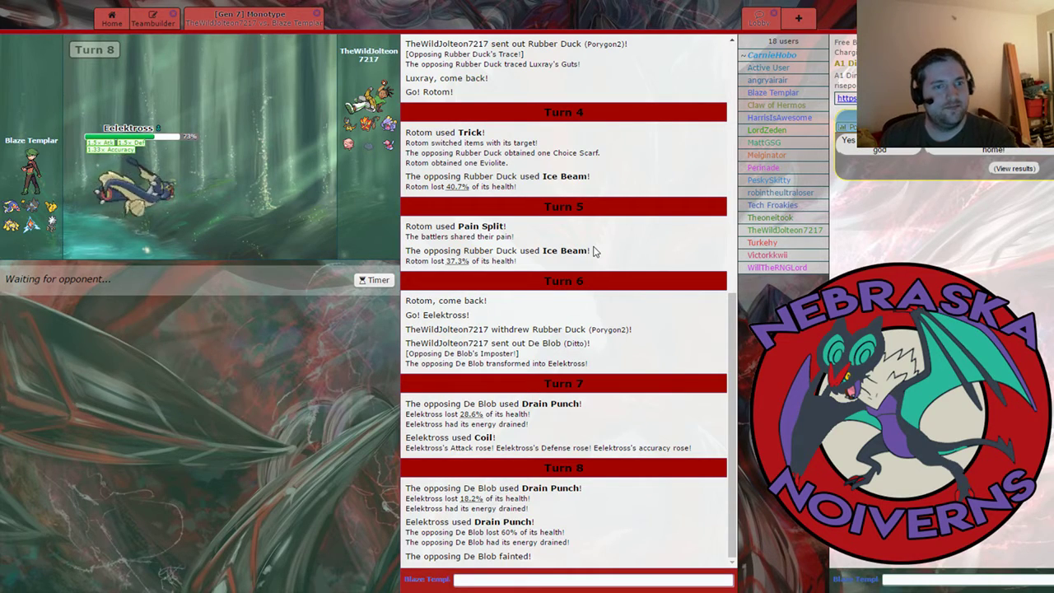
mouse_move(545, 188)
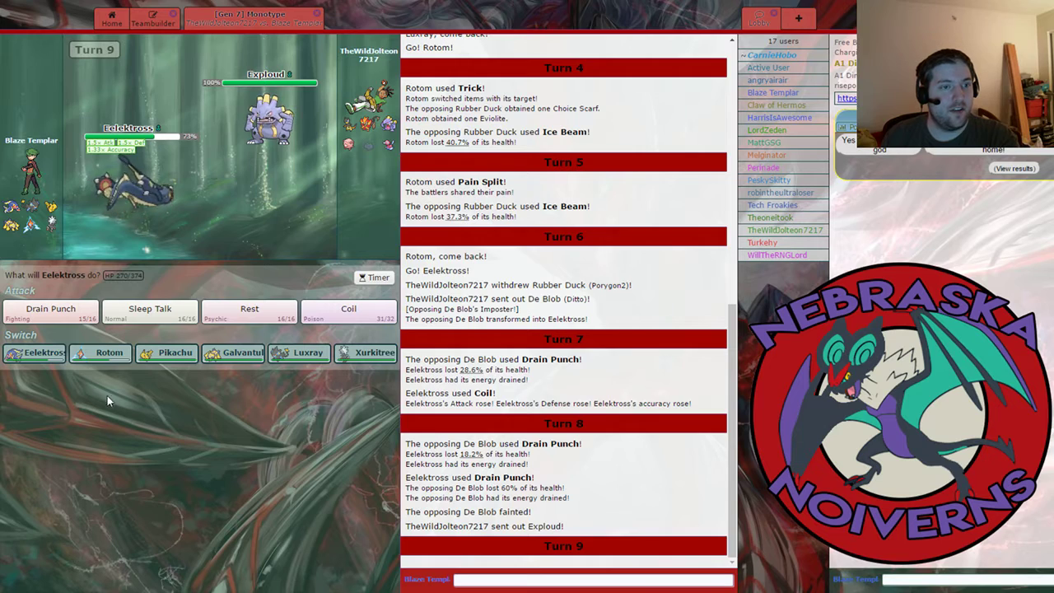
mouse_move(109, 352)
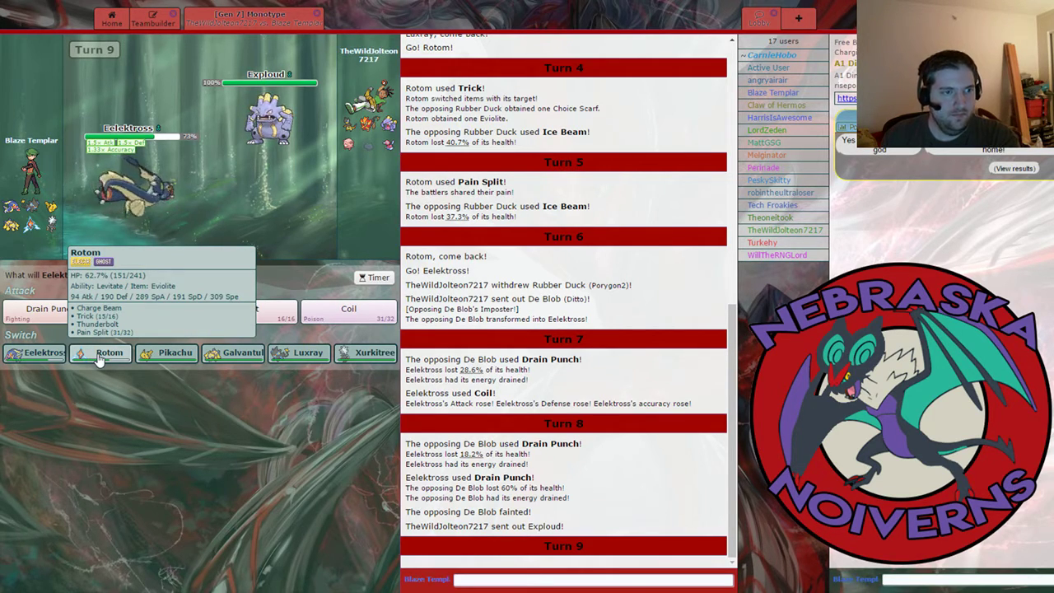
Send in Rotom, then Galvantula after it faints to lay Sticky Web and Volt Switch out
click(109, 352)
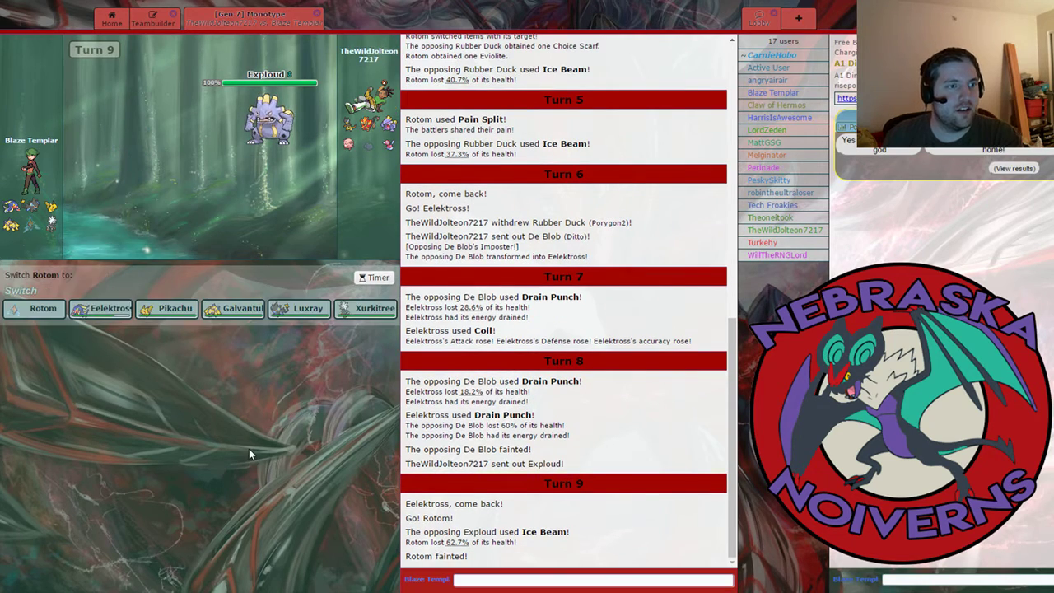
mouse_move(234, 308)
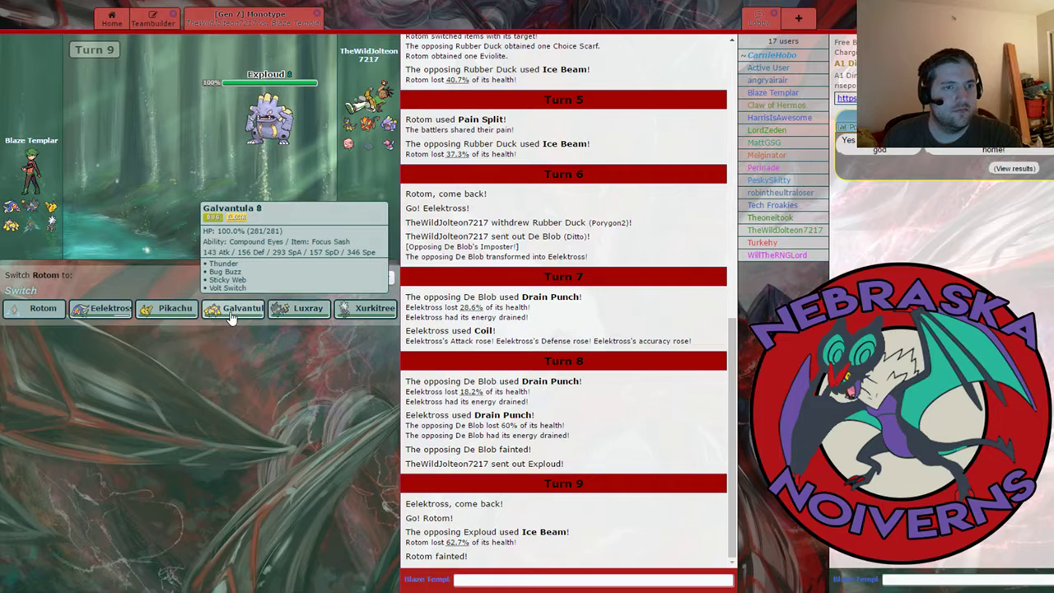
mouse_move(231, 315)
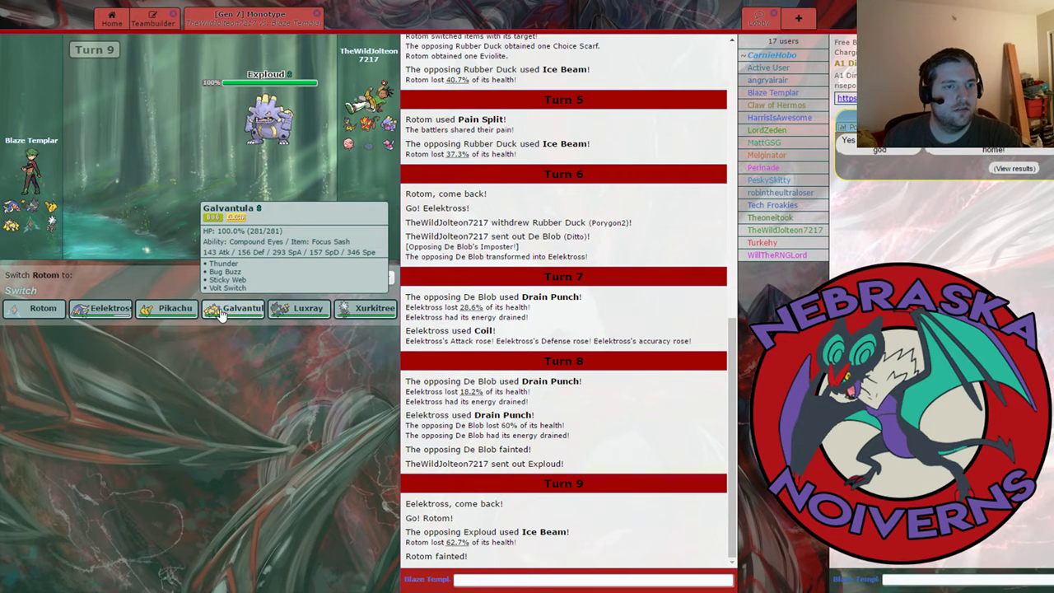
click(240, 308)
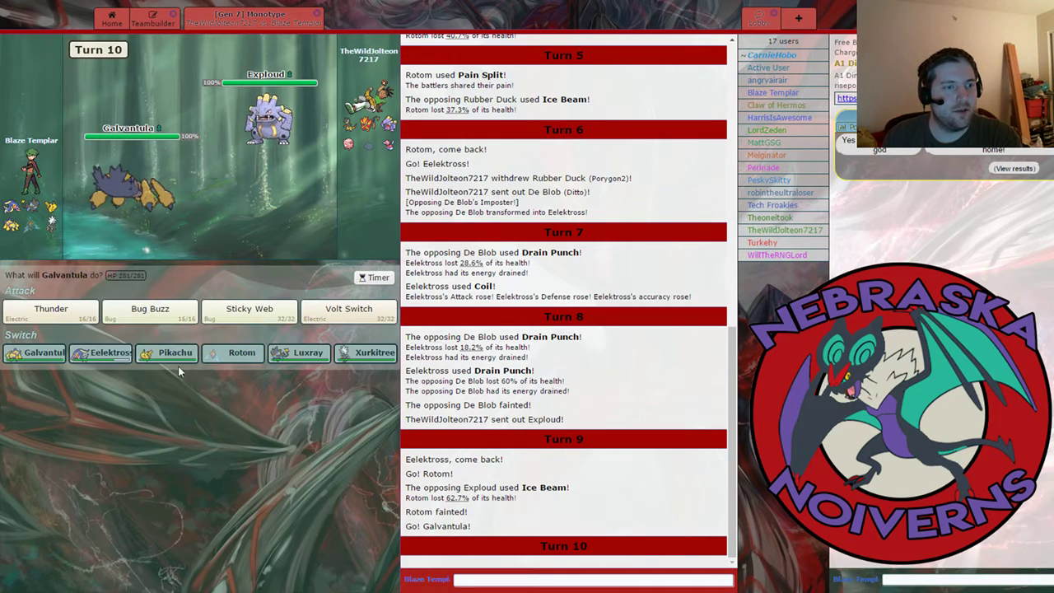
click(249, 311)
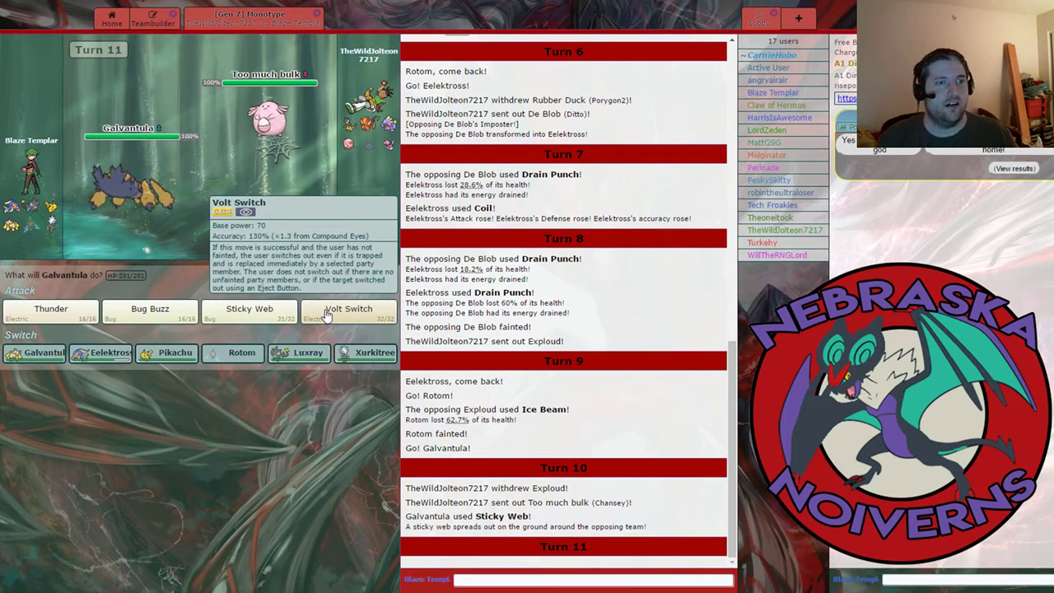
click(349, 312)
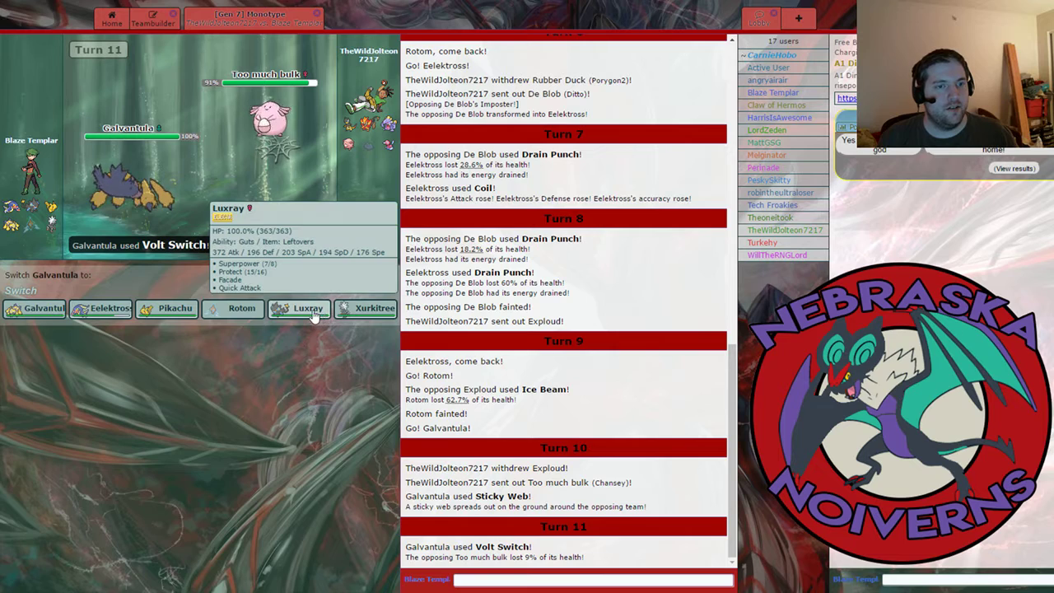
Bring Luxray back in and hit Too much bulk with Superpower
click(306, 308)
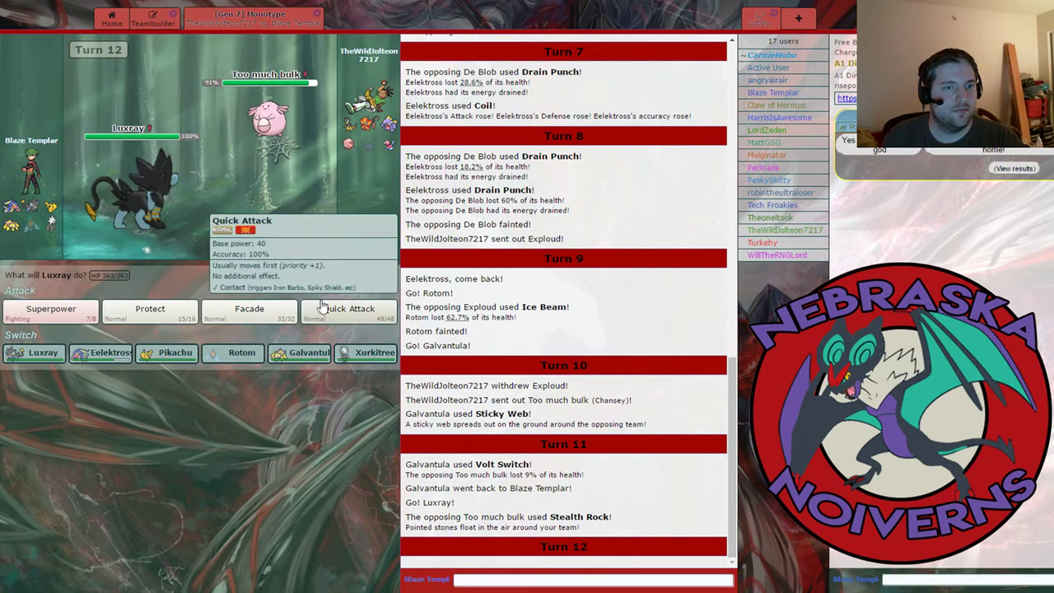
mouse_move(50, 308)
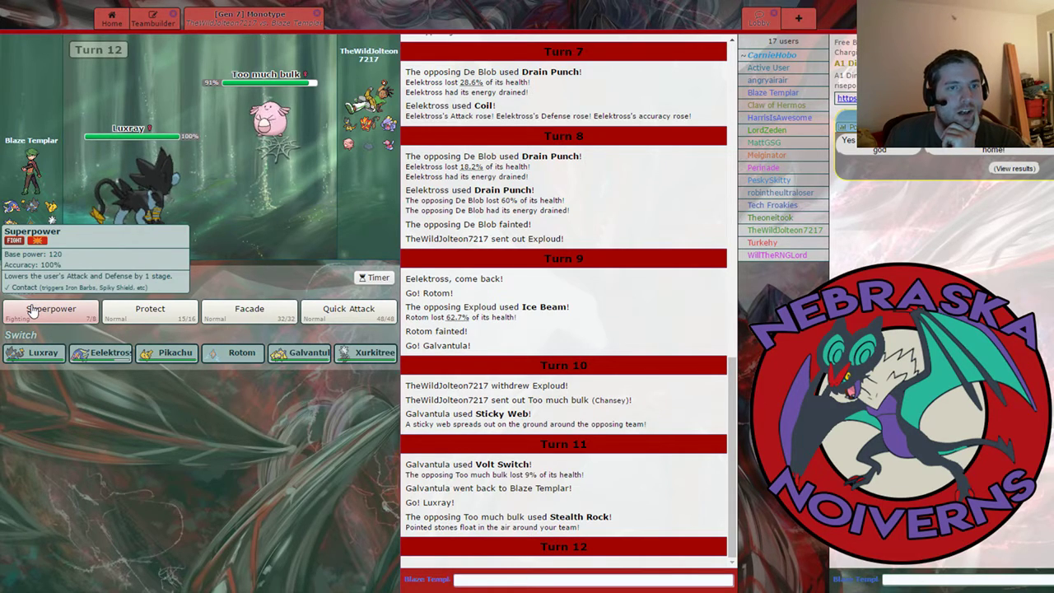
click(51, 313)
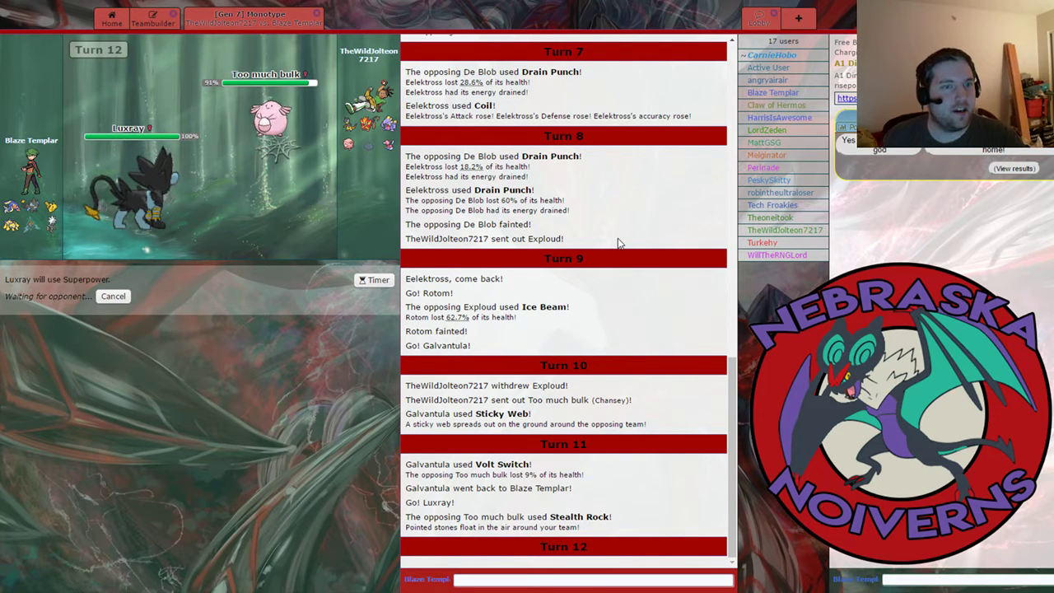
mouse_move(575, 204)
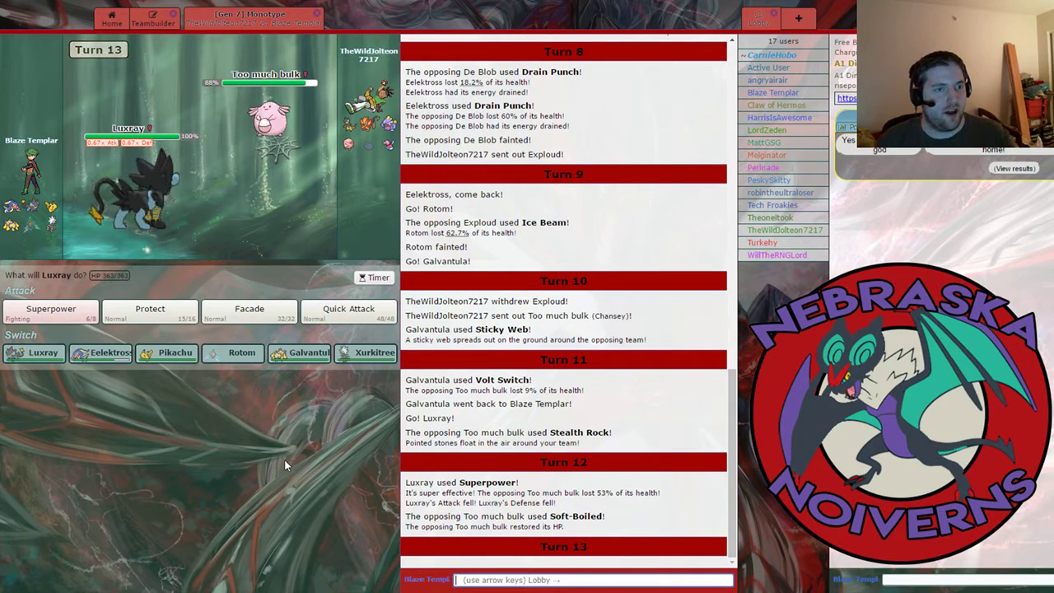
mouse_move(376, 352)
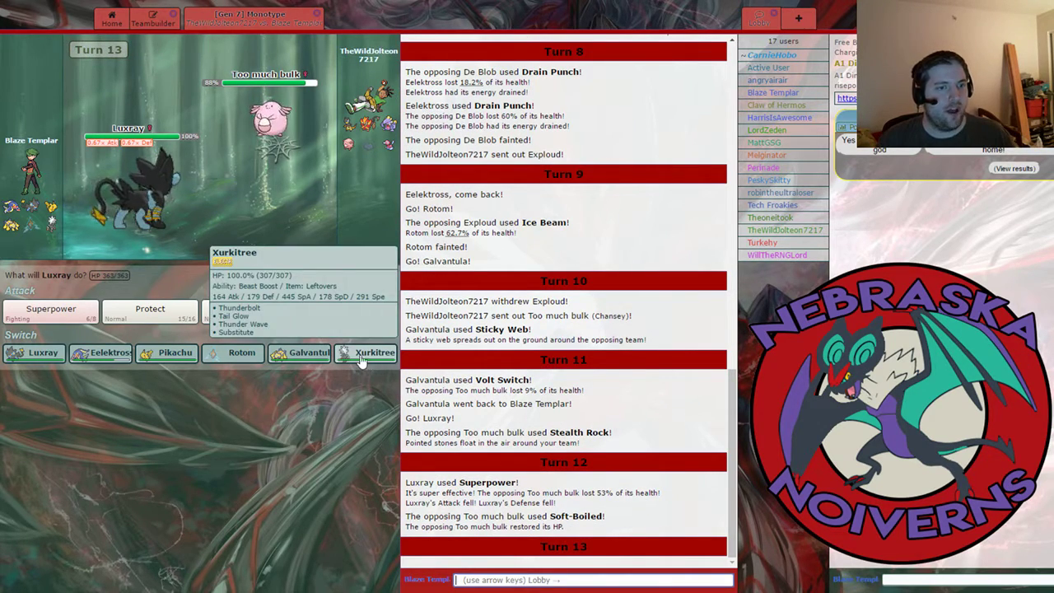
mouse_move(175, 352)
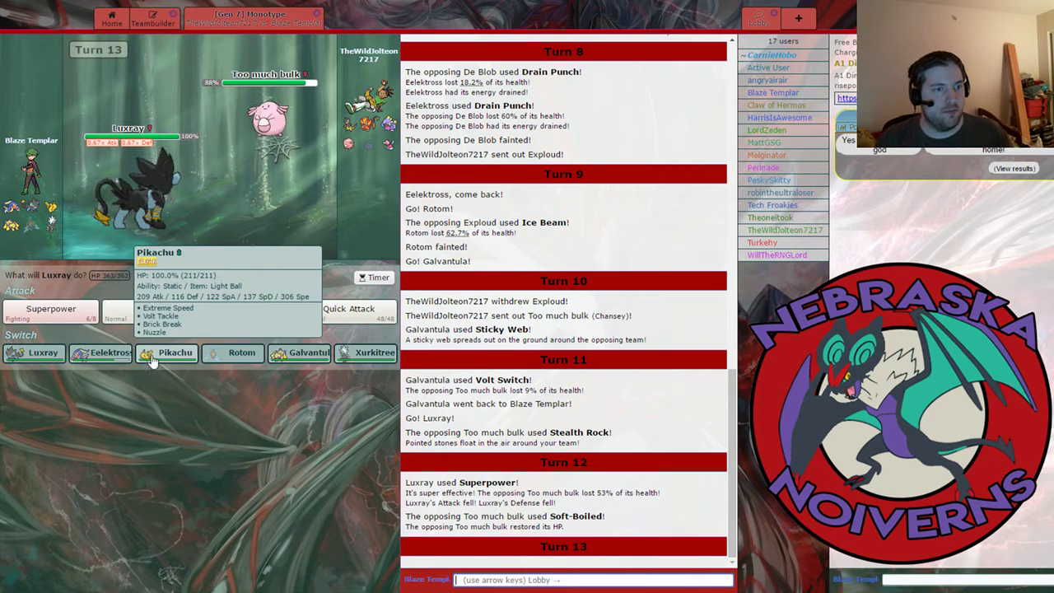
Switch Luxray out for Eelektross and hit Rubber Duck with Drain Punch on turns 14 and 15
click(101, 352)
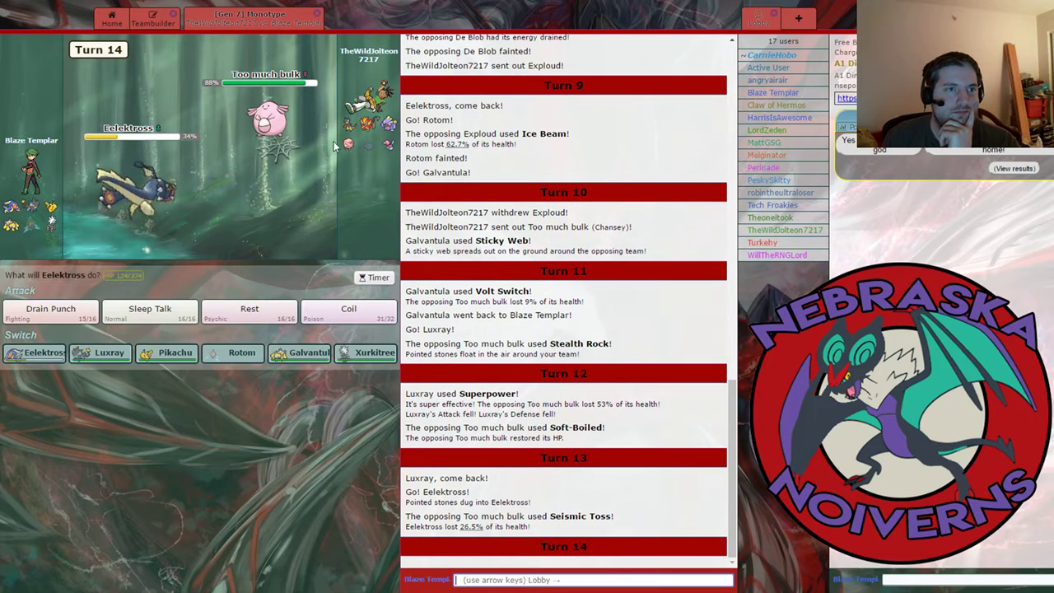
mouse_move(49, 311)
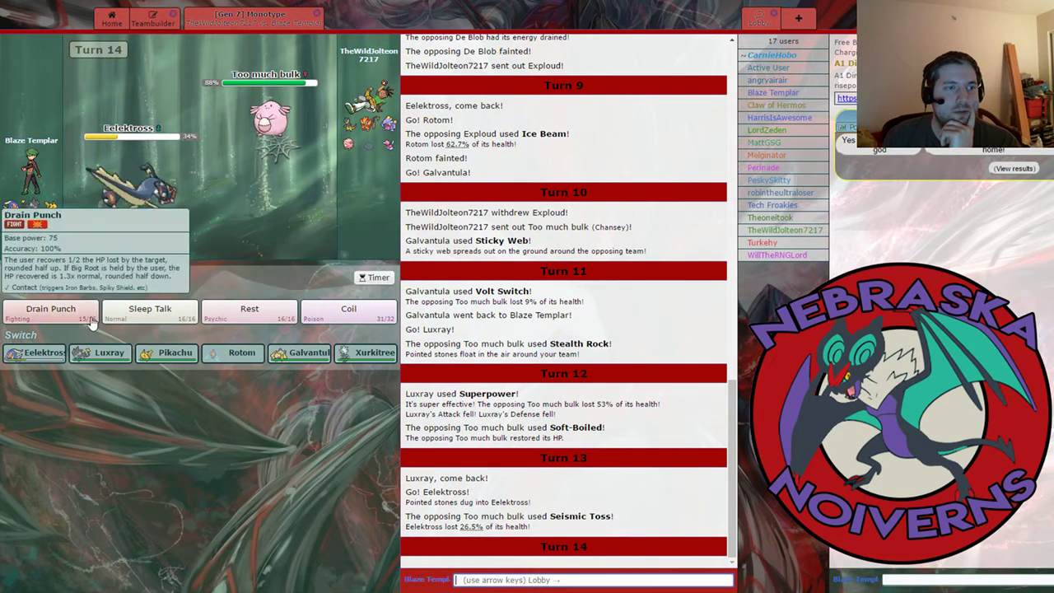
mouse_move(249, 313)
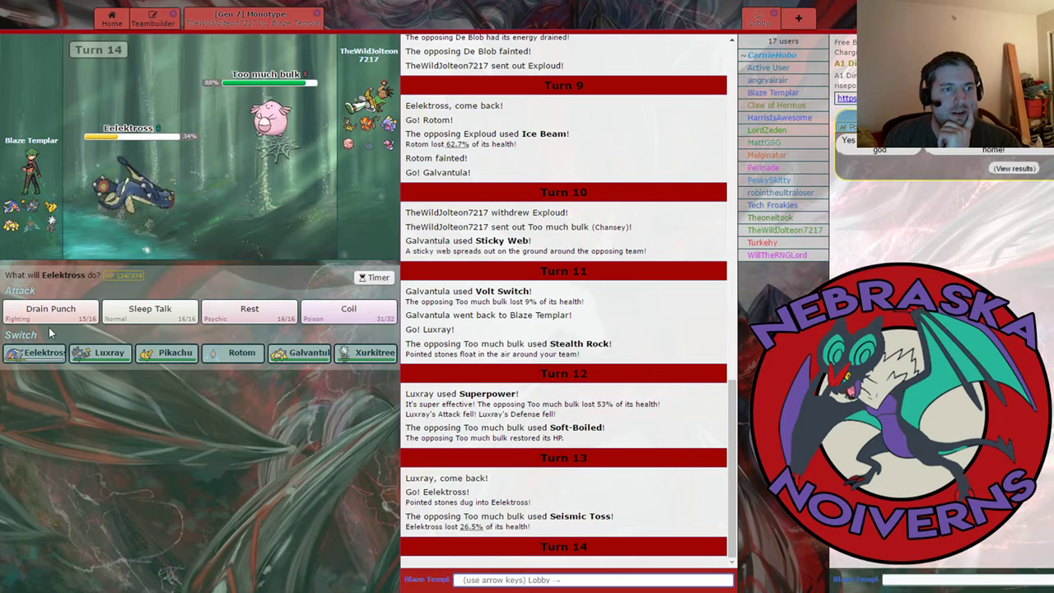
mouse_move(50, 311)
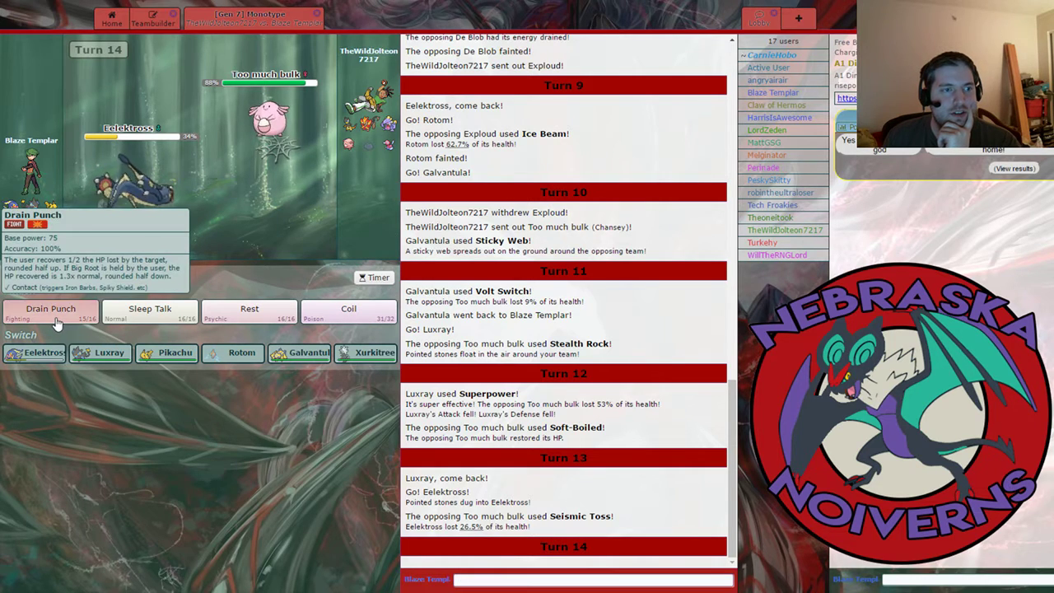
click(50, 312)
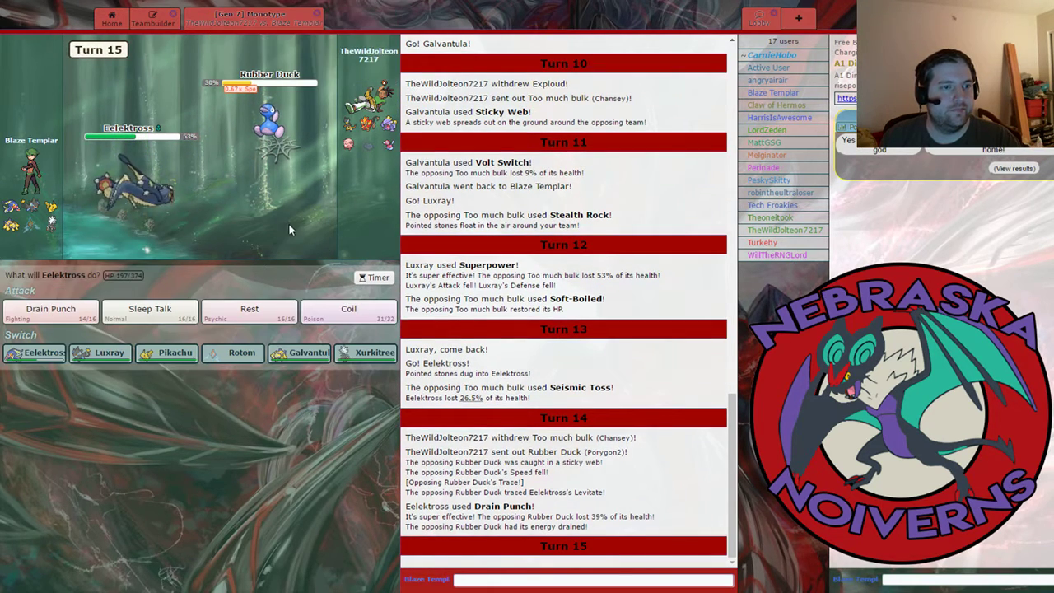
mouse_move(49, 308)
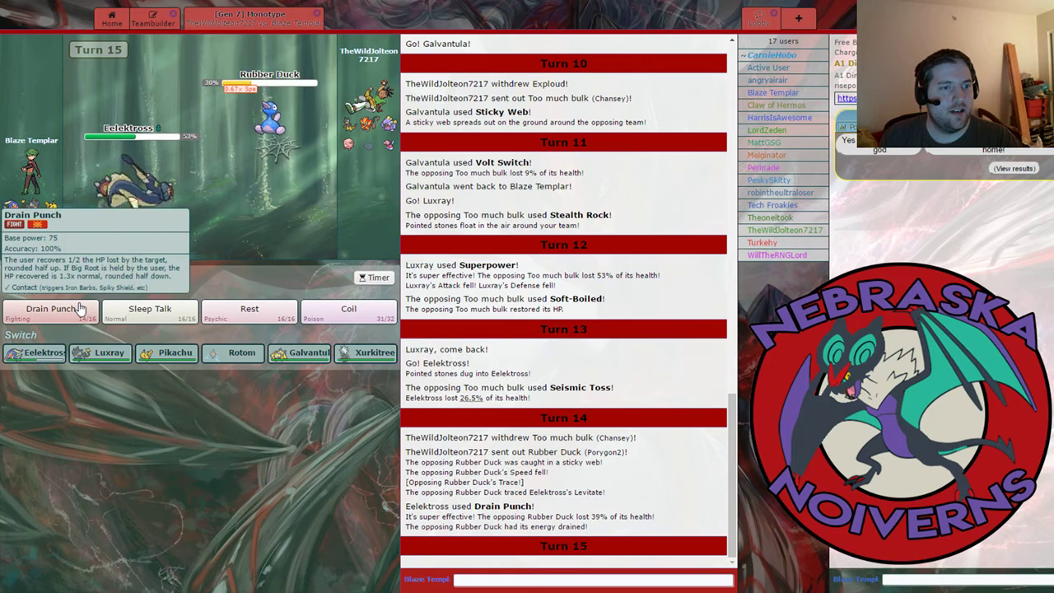
click(51, 308)
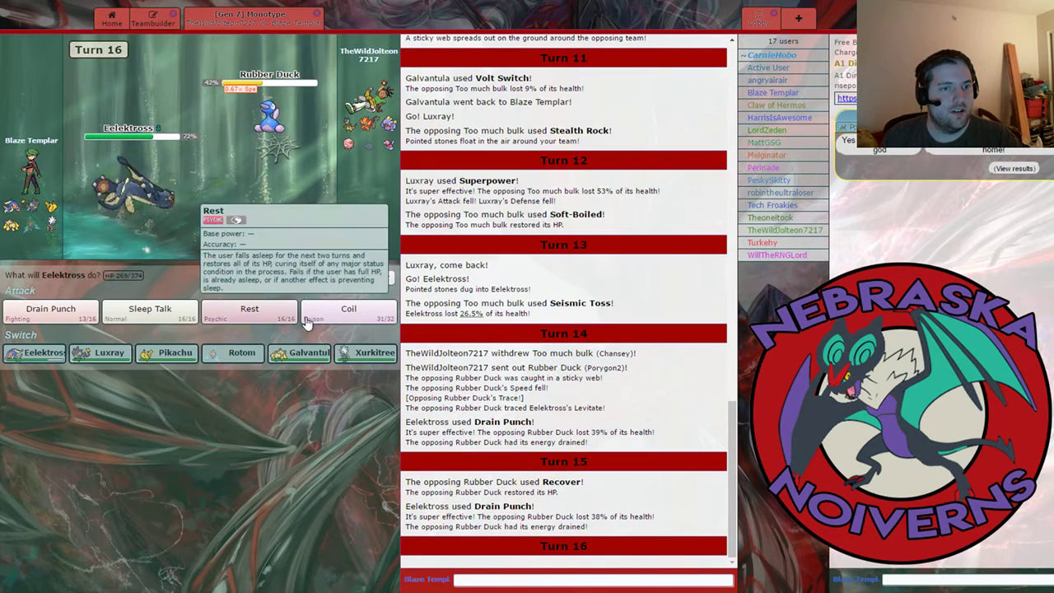
Raise Eelektross's stats with Coil three turns in a row
click(349, 313)
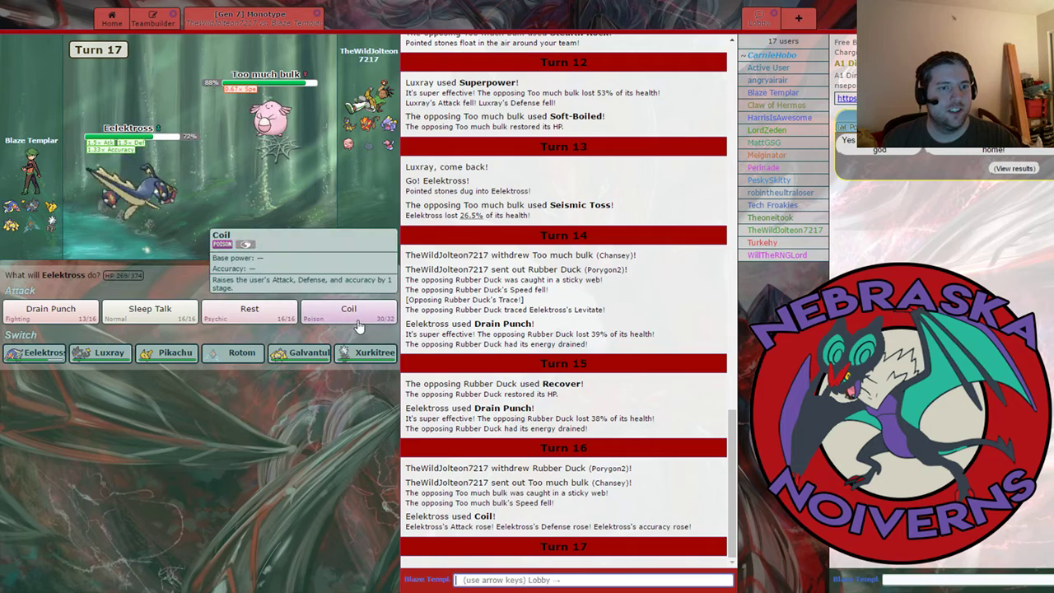
click(348, 311)
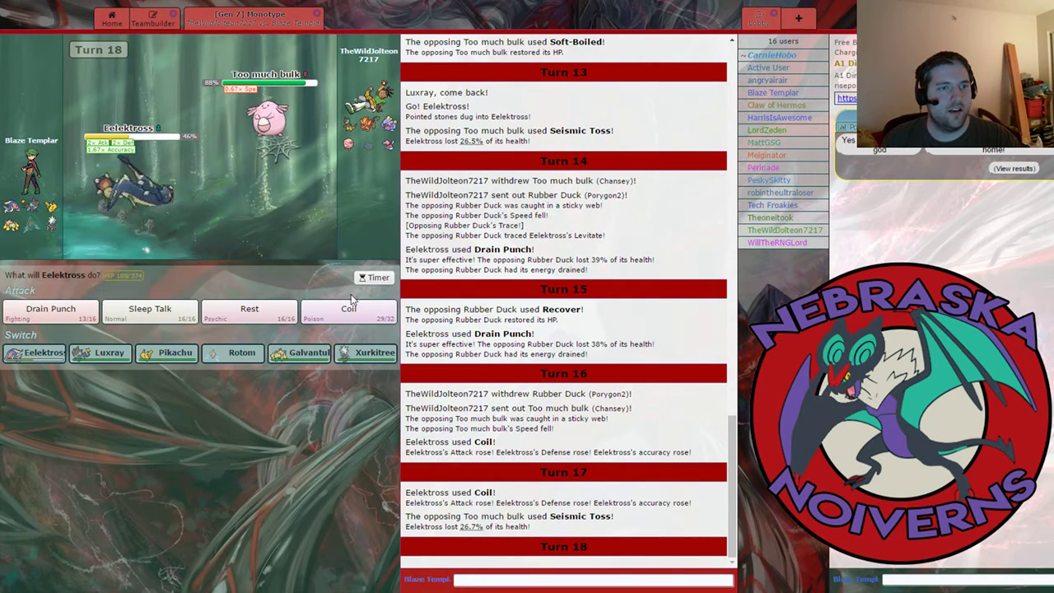
click(350, 311)
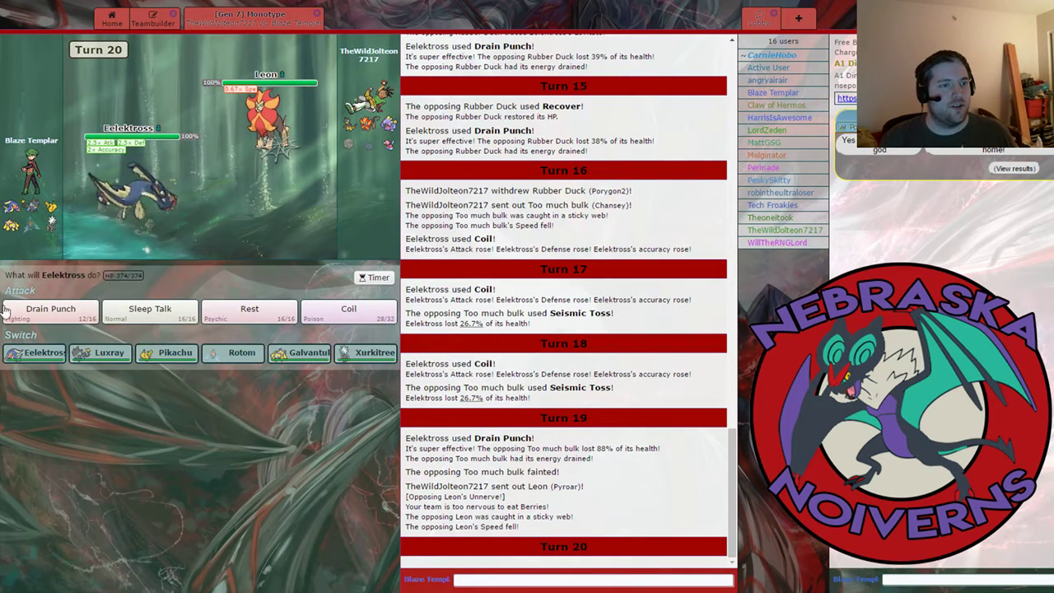
Attack the opposing Leon with Eelektross's Drain Punch on turn 20
click(50, 313)
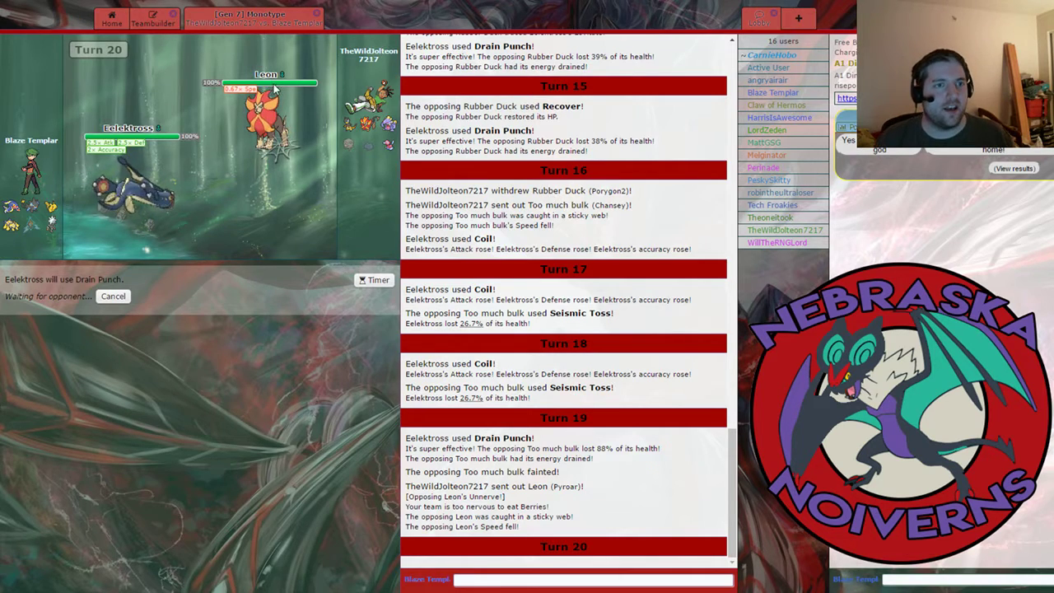
mouse_move(563, 224)
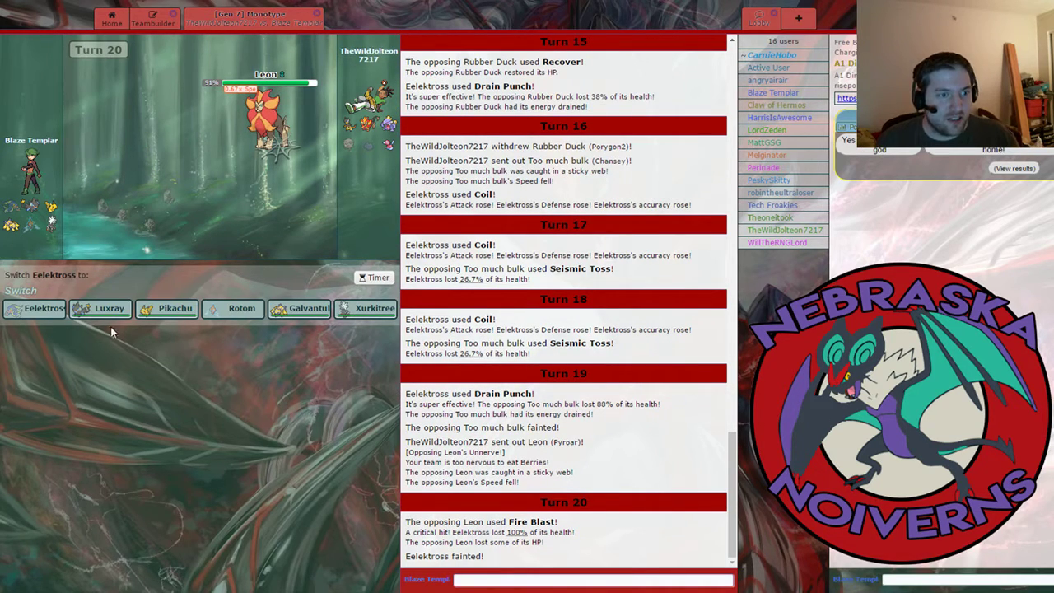
mouse_move(310, 308)
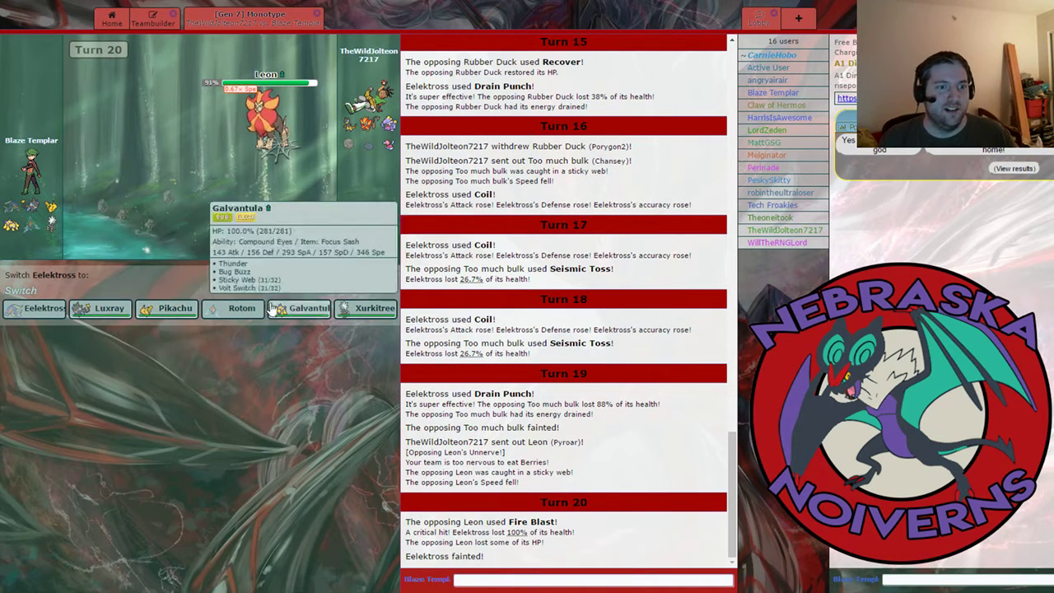
mouse_move(174, 308)
text(that crit)
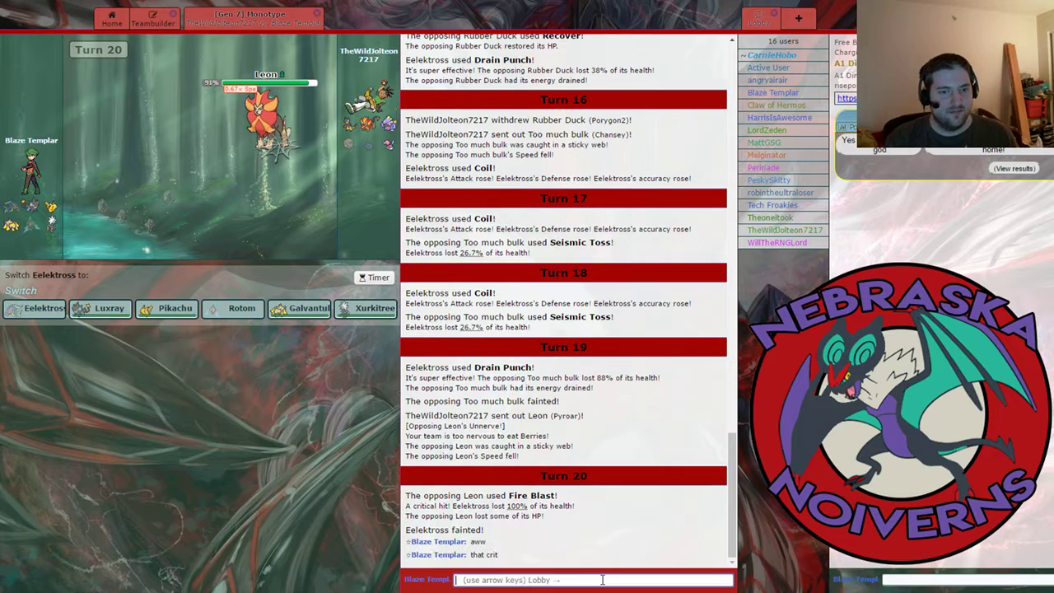
mouse_move(168, 308)
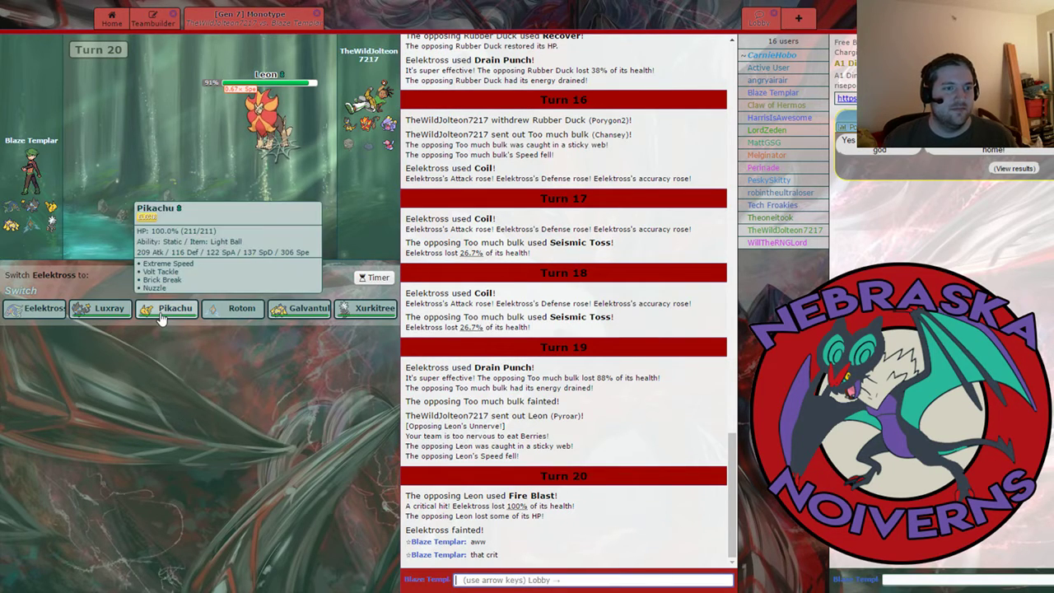
Send in Pikachu for the fainted Eelektross and chat 'proly I had Ele and was at 1' to the opponent
click(174, 308)
text(d)
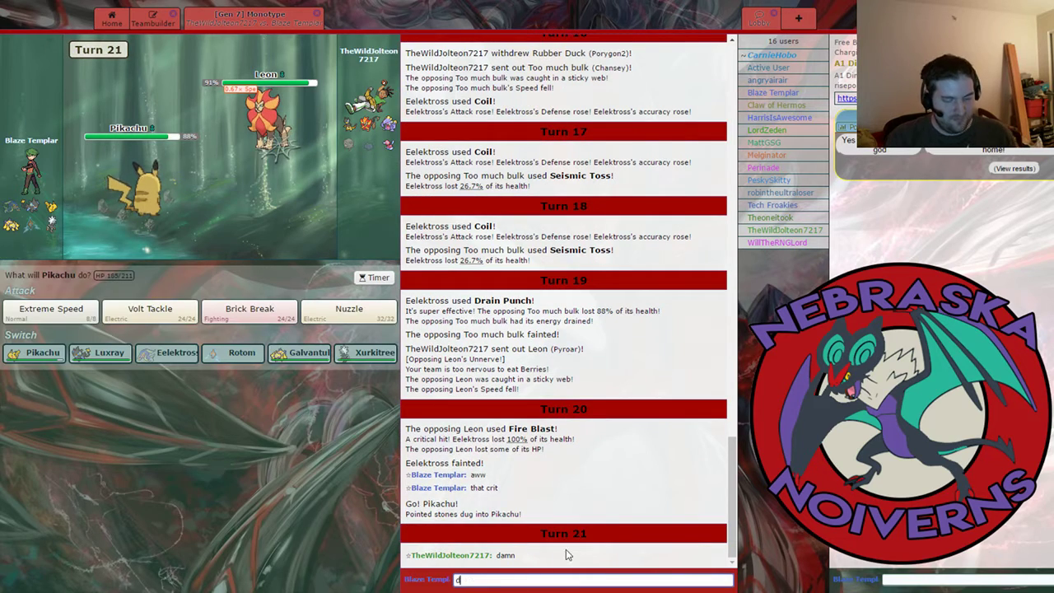
key(enter)
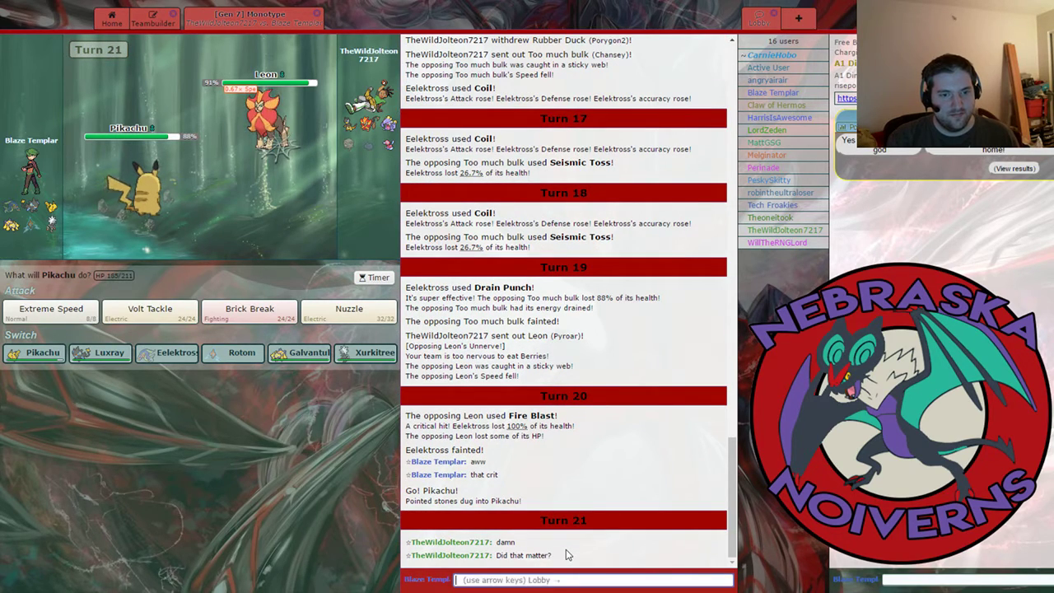
text(proly)
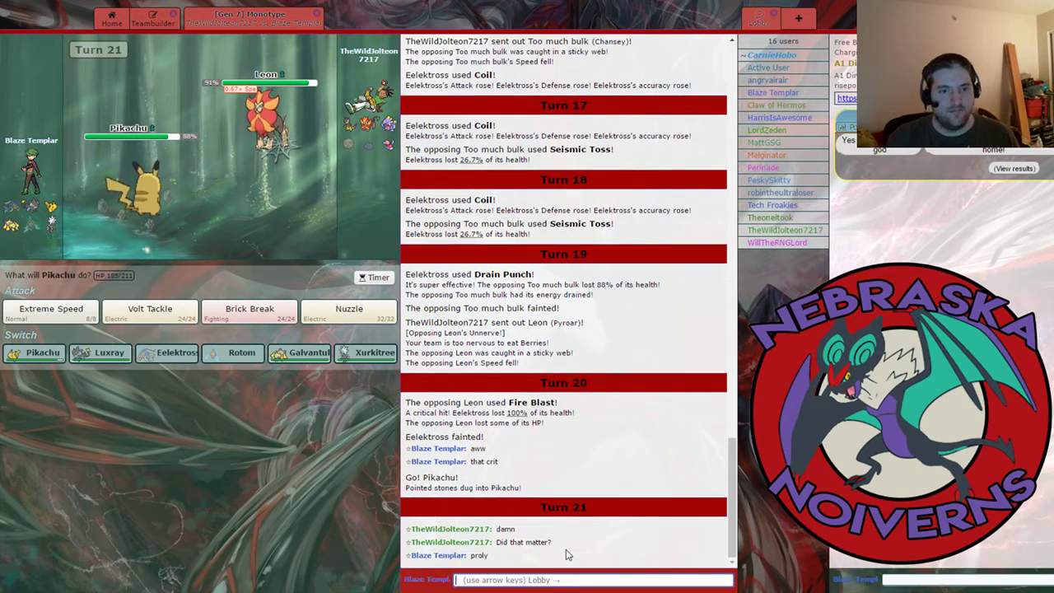
text(I had)
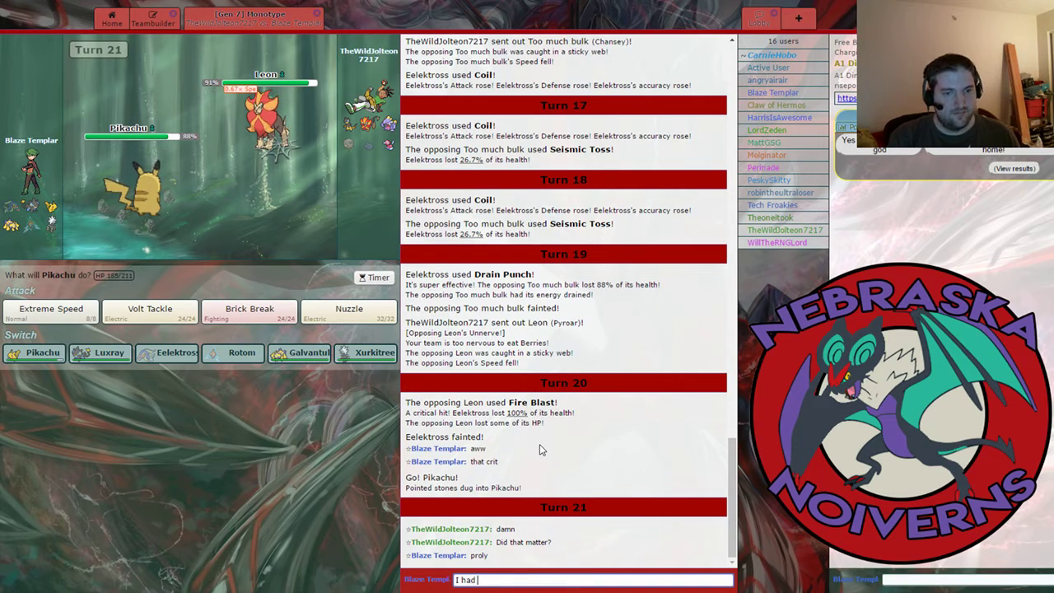
text(Ele)
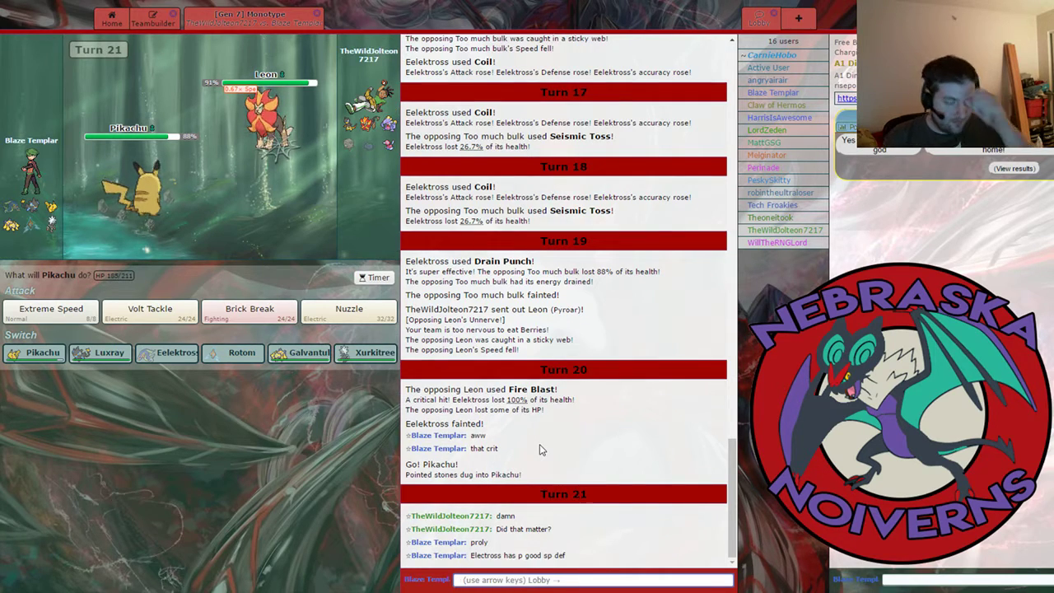
text(and was at 1)
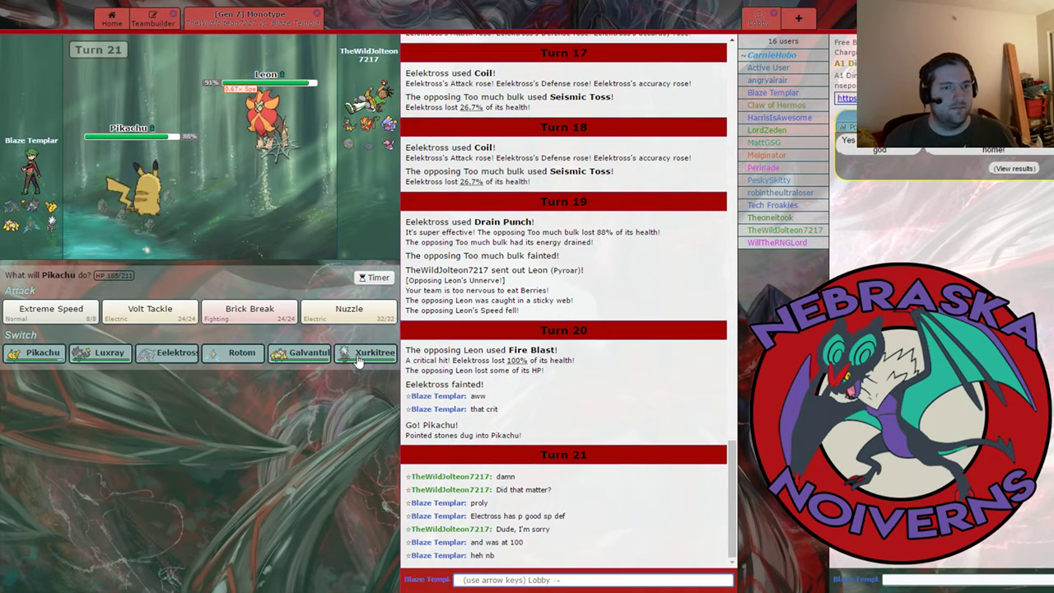
Knock out Leon with Pikachu's Brick Break and send another chat reply
click(248, 311)
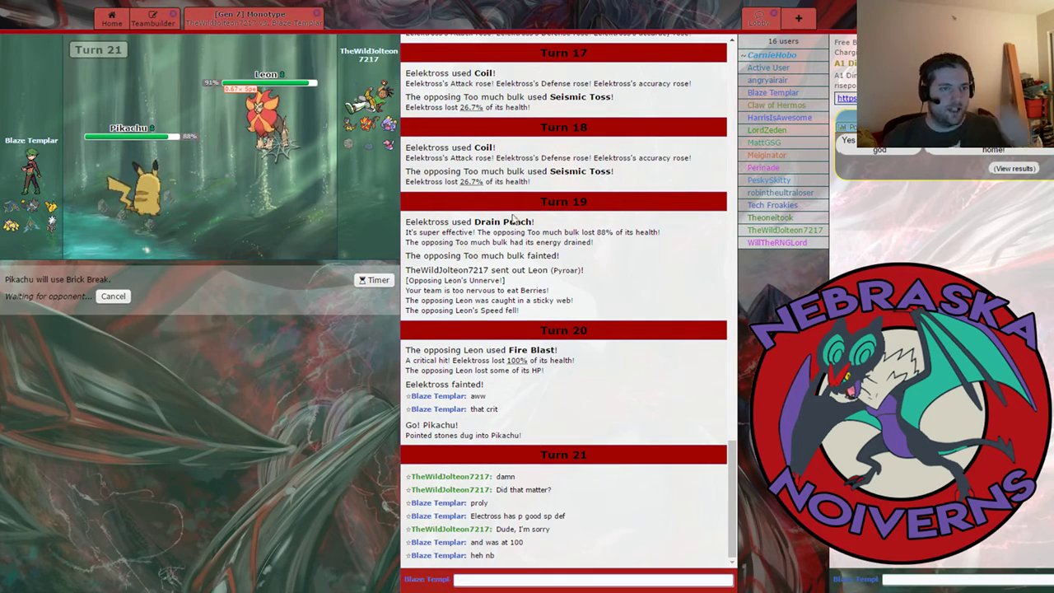
mouse_move(266, 107)
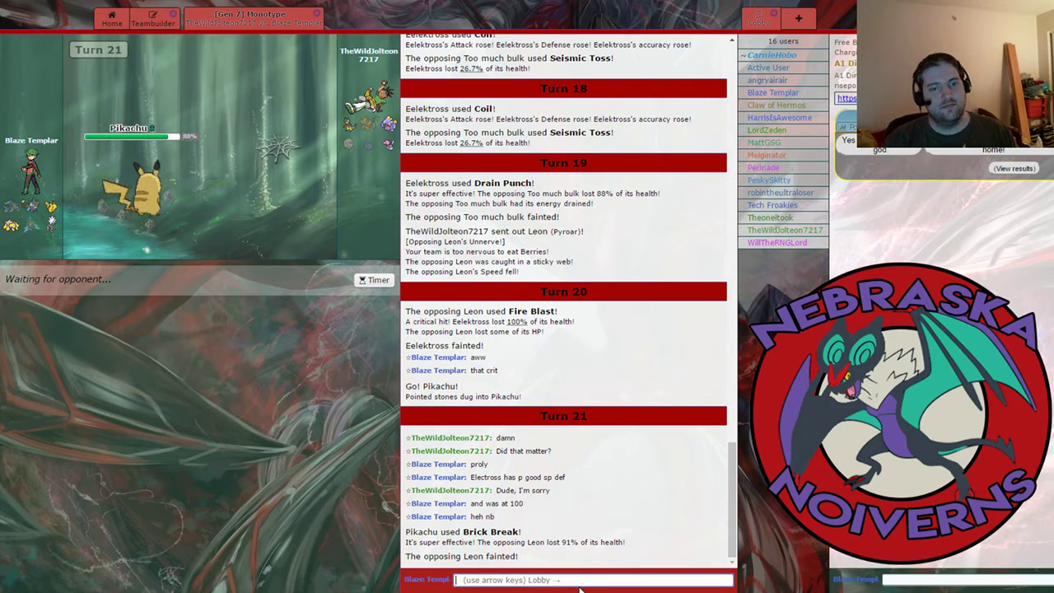
text(I have the destroyer in o)
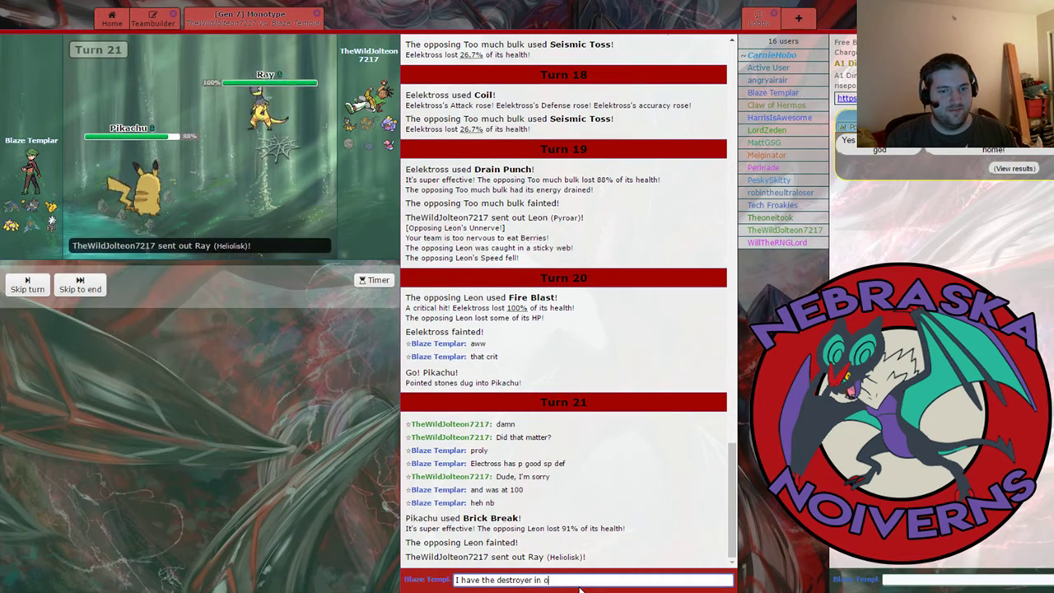
text(ion)
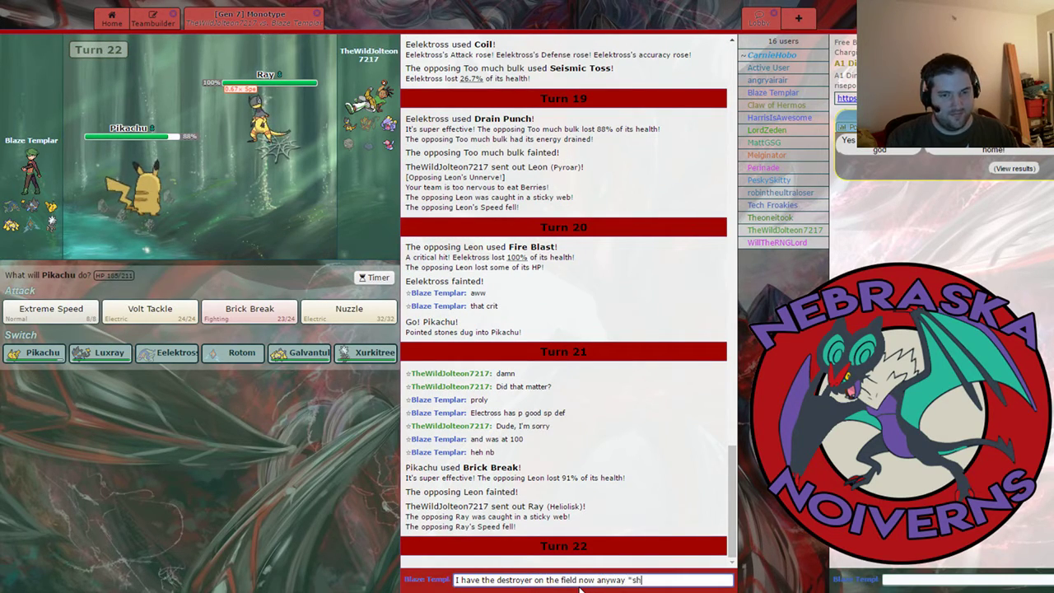
key(enter)
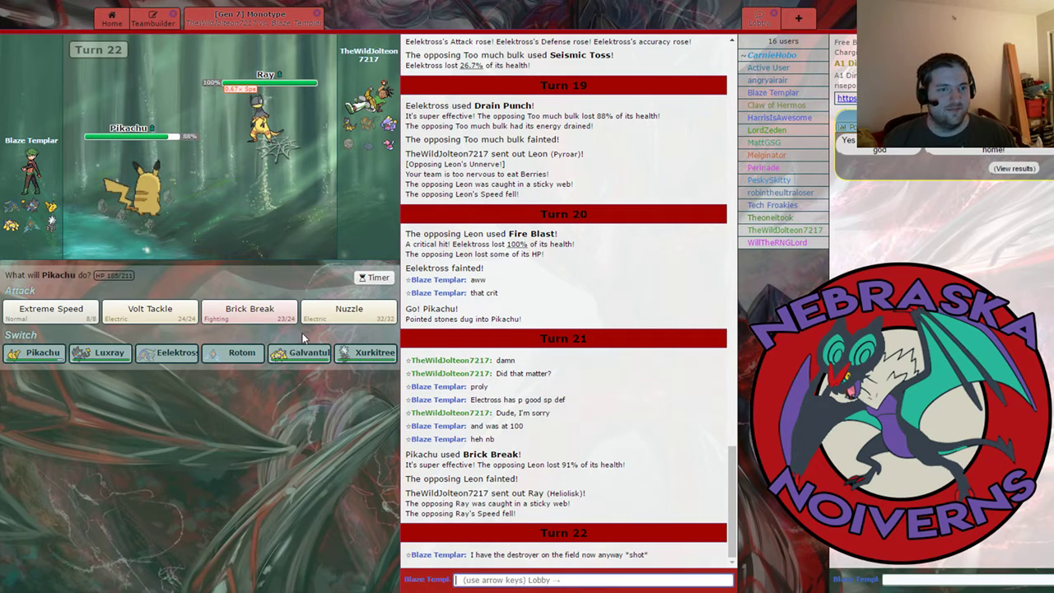
Hit Ray and then Exploud with Pikachu's Brick Break, and send a chat message
click(249, 311)
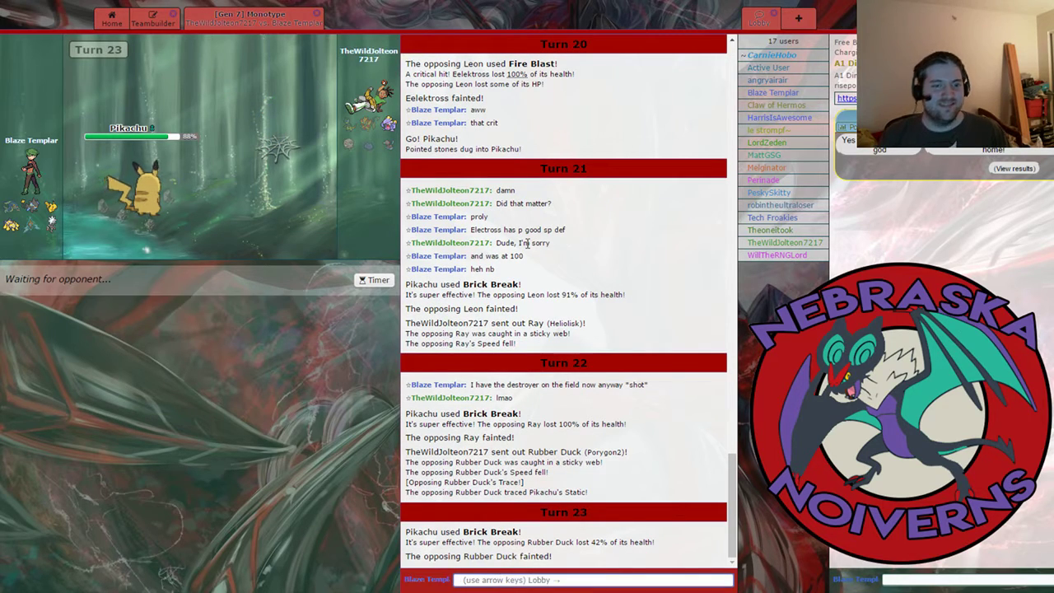
mouse_move(507, 169)
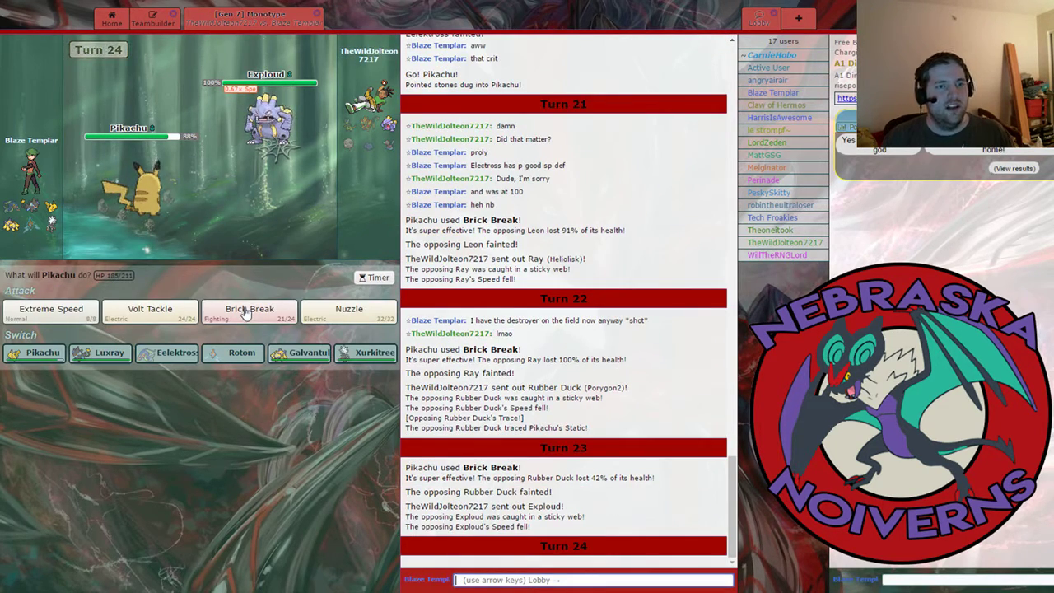
click(248, 311)
text(I'm not real enough to volt ta)
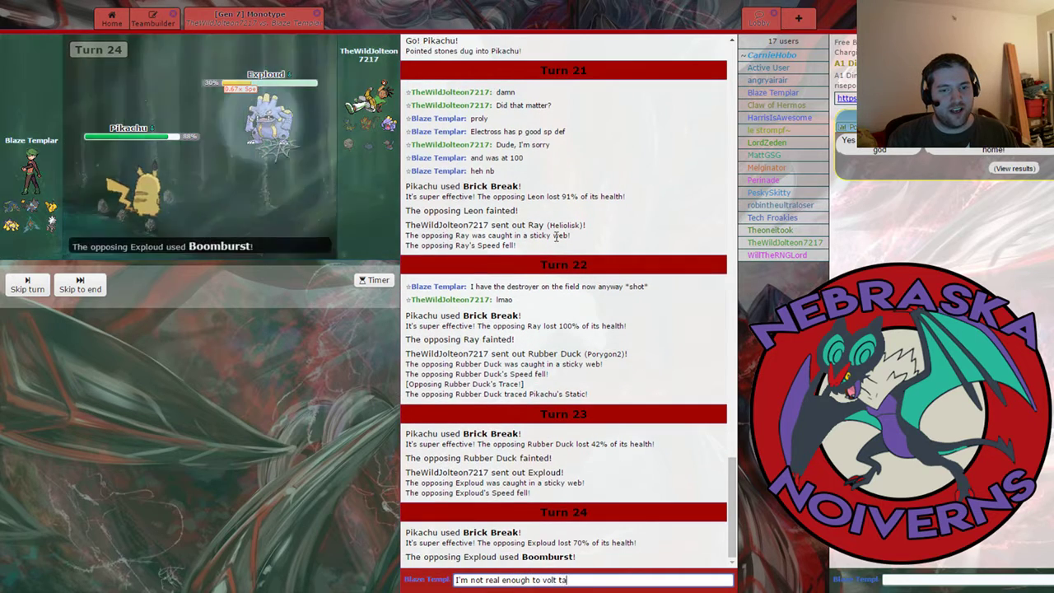
text(ckle :c)
key(enter)
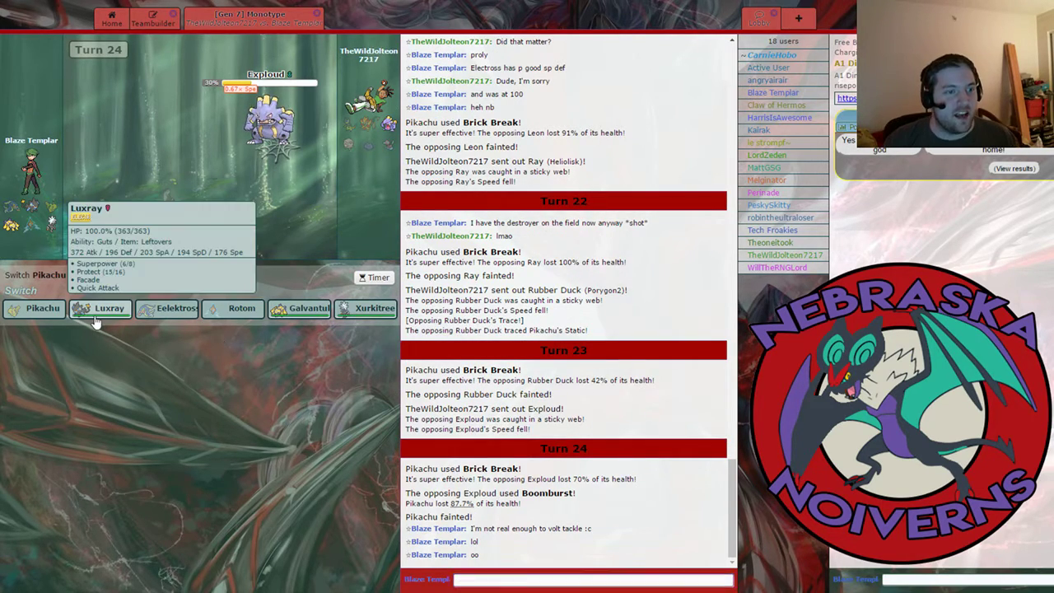
Send Luxray in for the fainted Pikachu and choose Superpower against Exploud
click(98, 308)
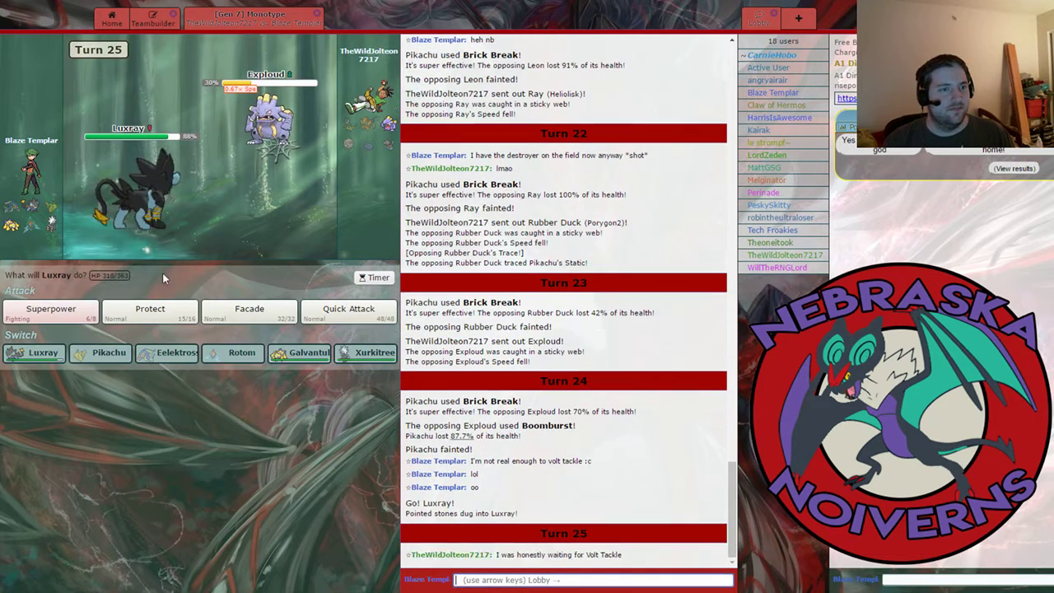
click(49, 312)
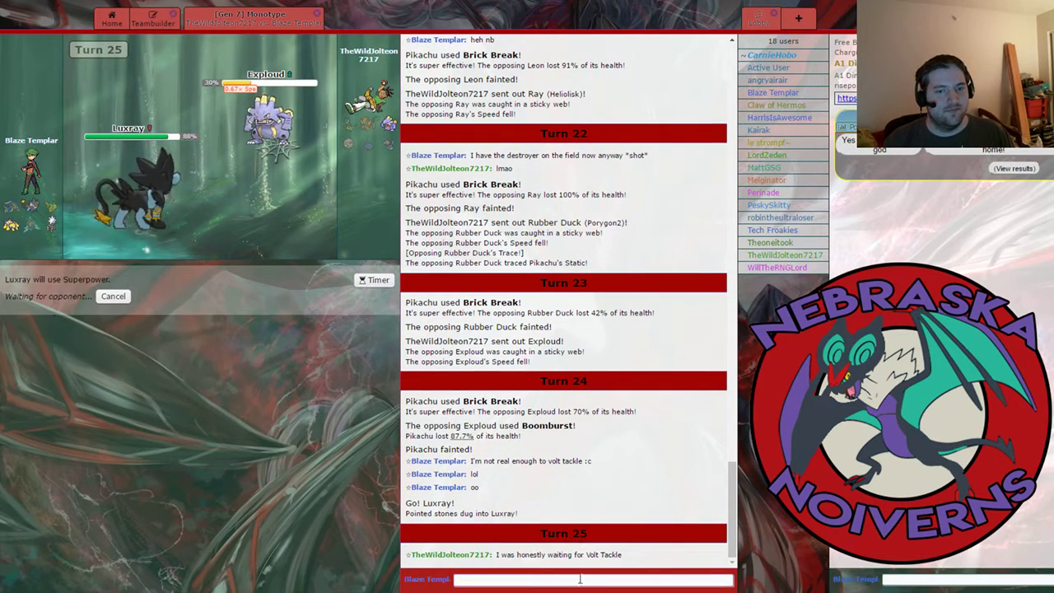